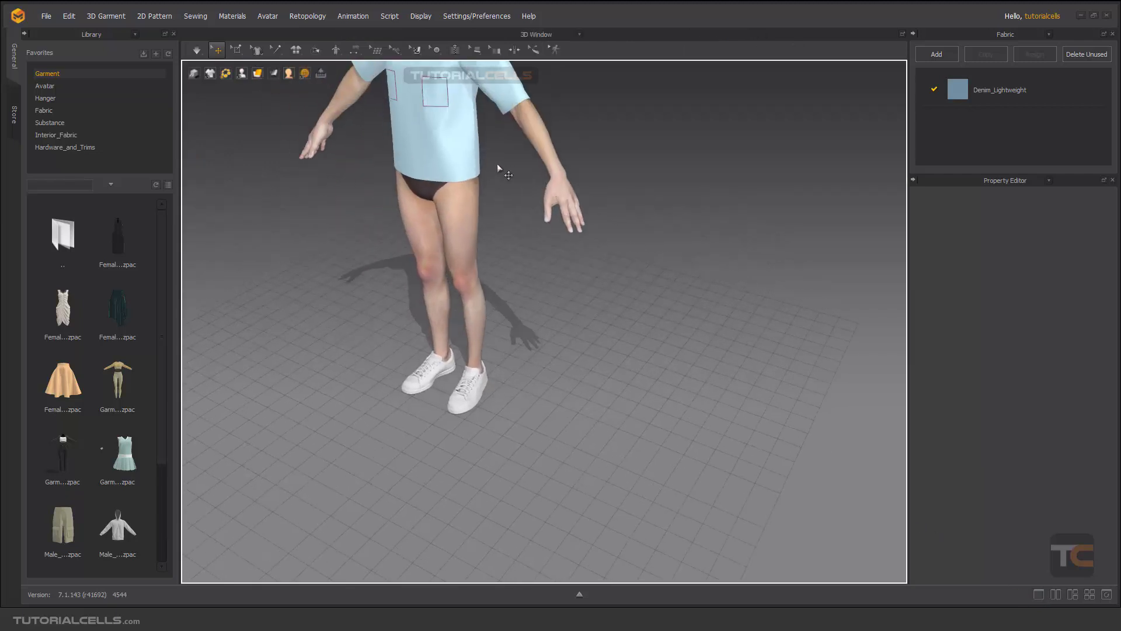
# Switch the main view from the 3D window to the 2D Pattern Window.
pyautogui.click(578, 34)
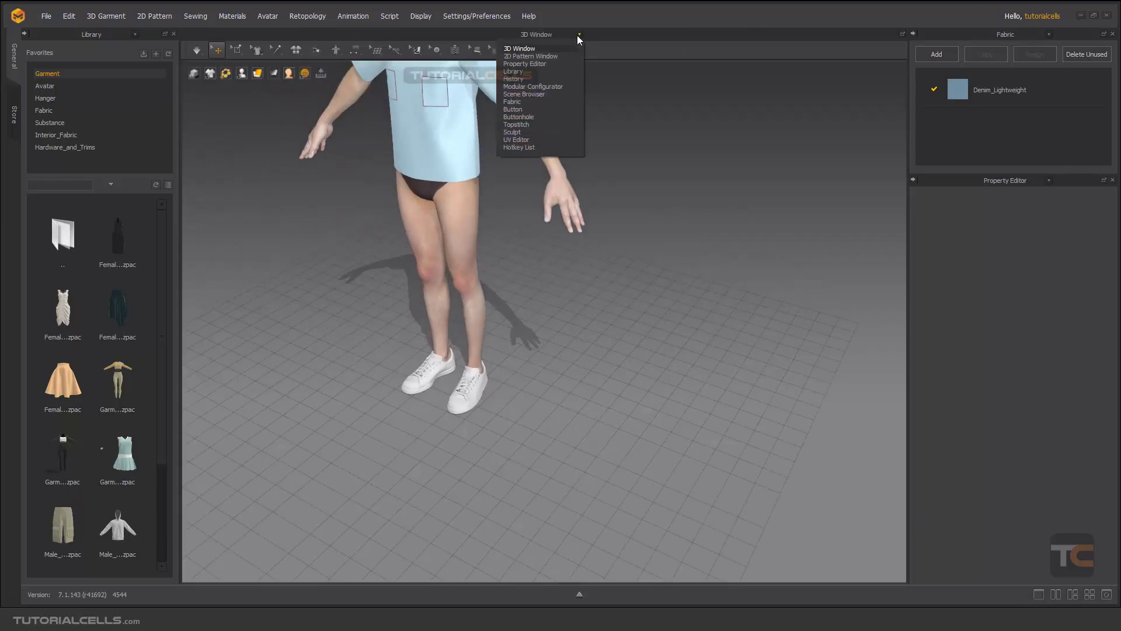
pyautogui.click(531, 56)
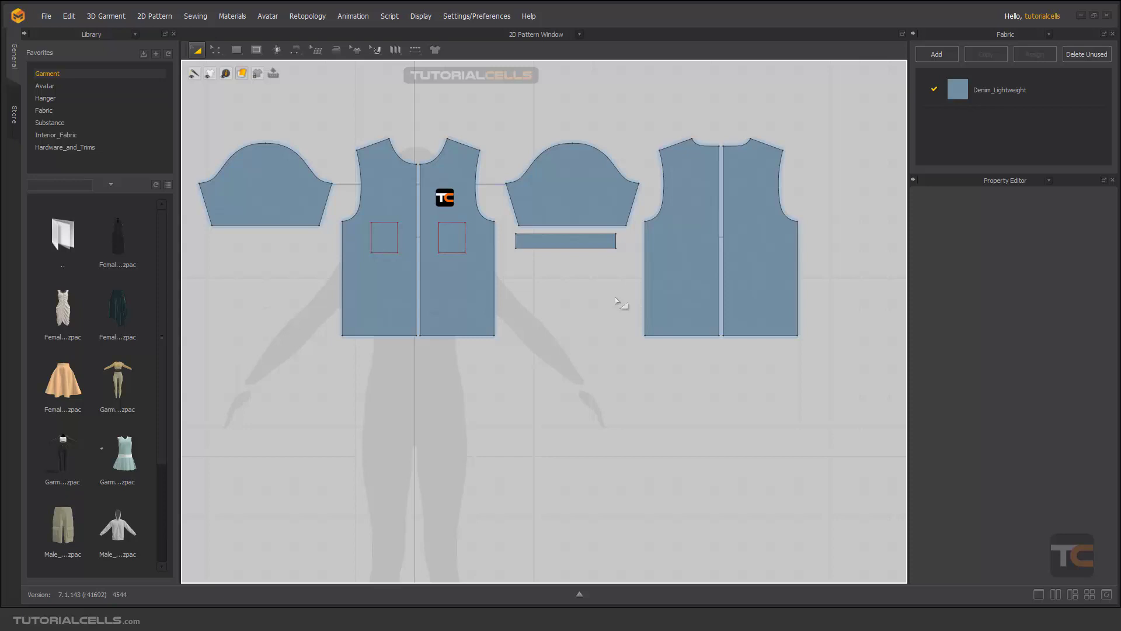
# Draw a new rectangular pattern piece below the sleeve strip.
pyautogui.click(265, 186)
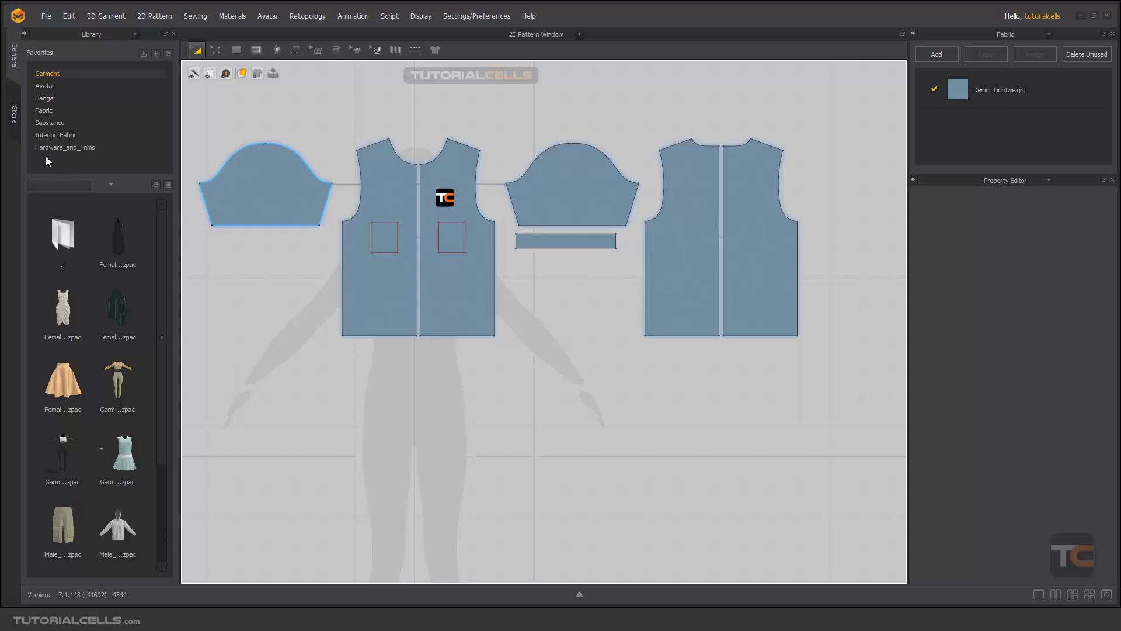
pyautogui.click(43, 110)
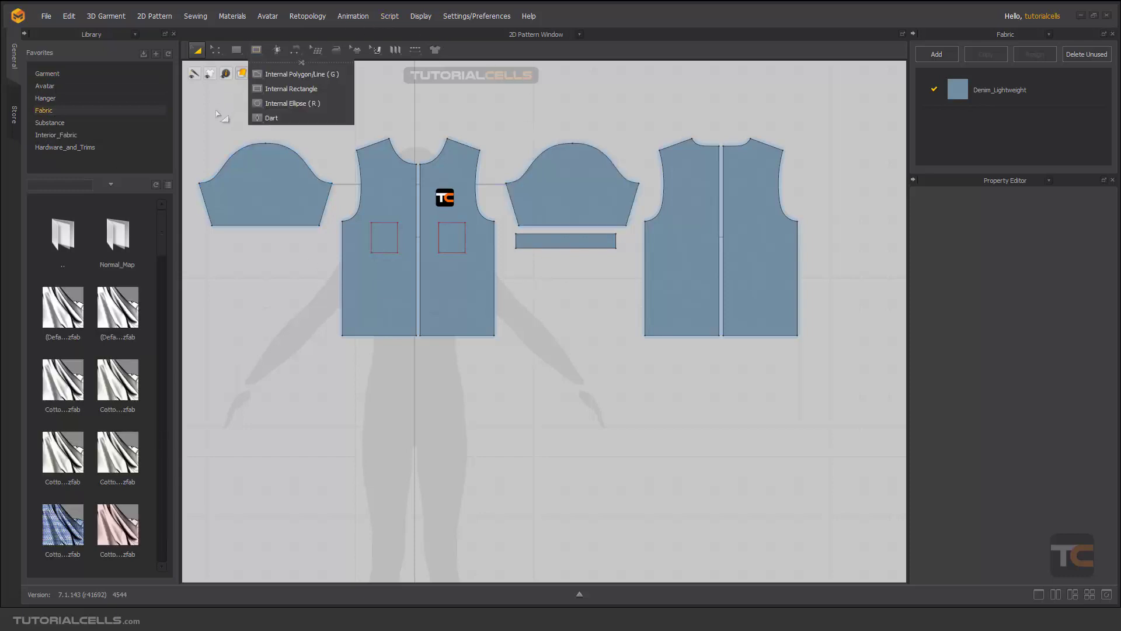
pyautogui.click(277, 182)
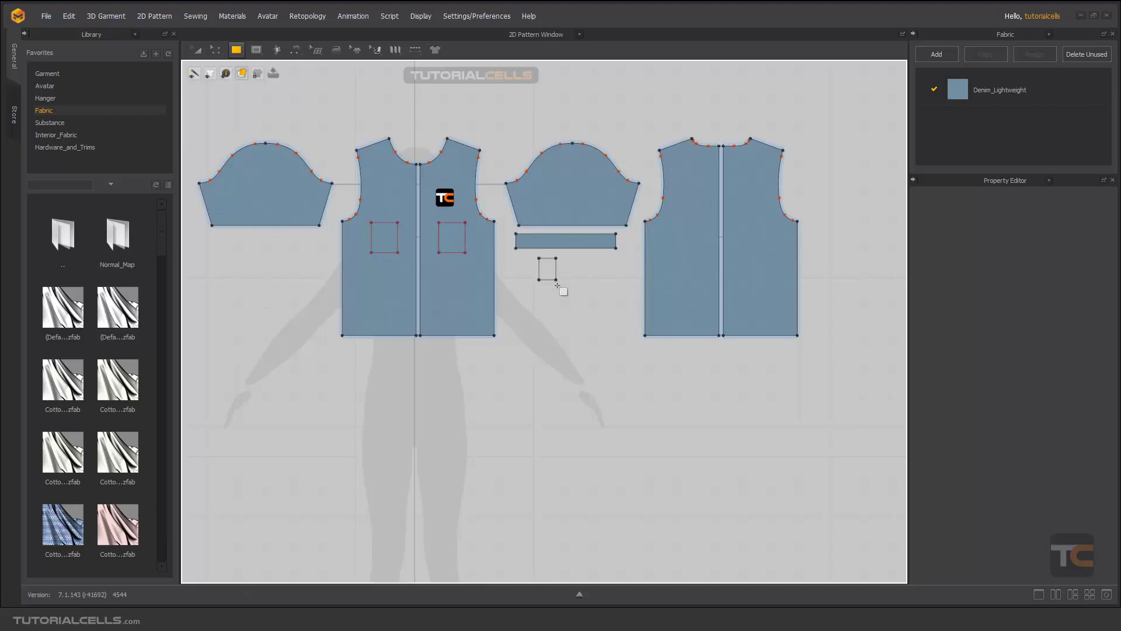
pyautogui.click(547, 269)
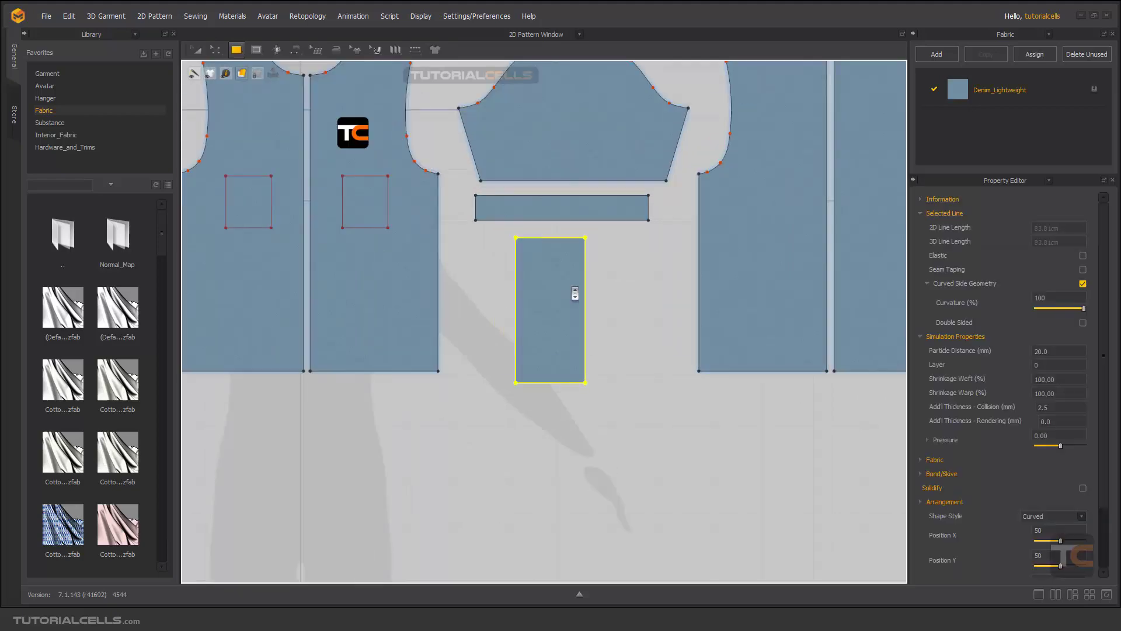
# Browse down the Fabric library to reach the sherpa fleece fabric.
pyautogui.scroll(-3)
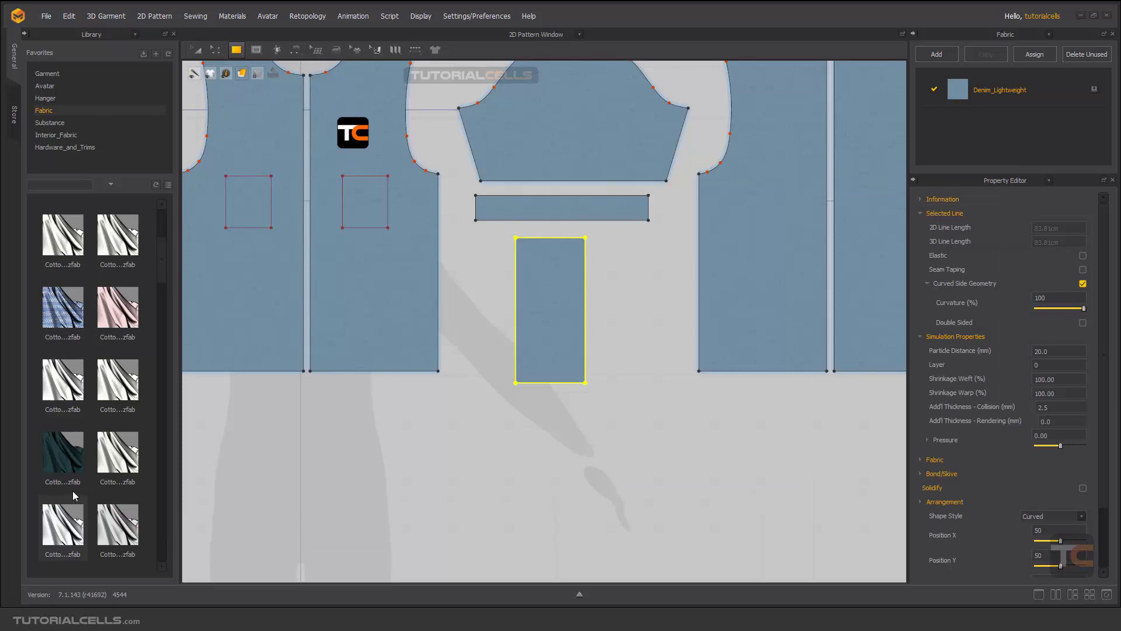
pyautogui.scroll(-3)
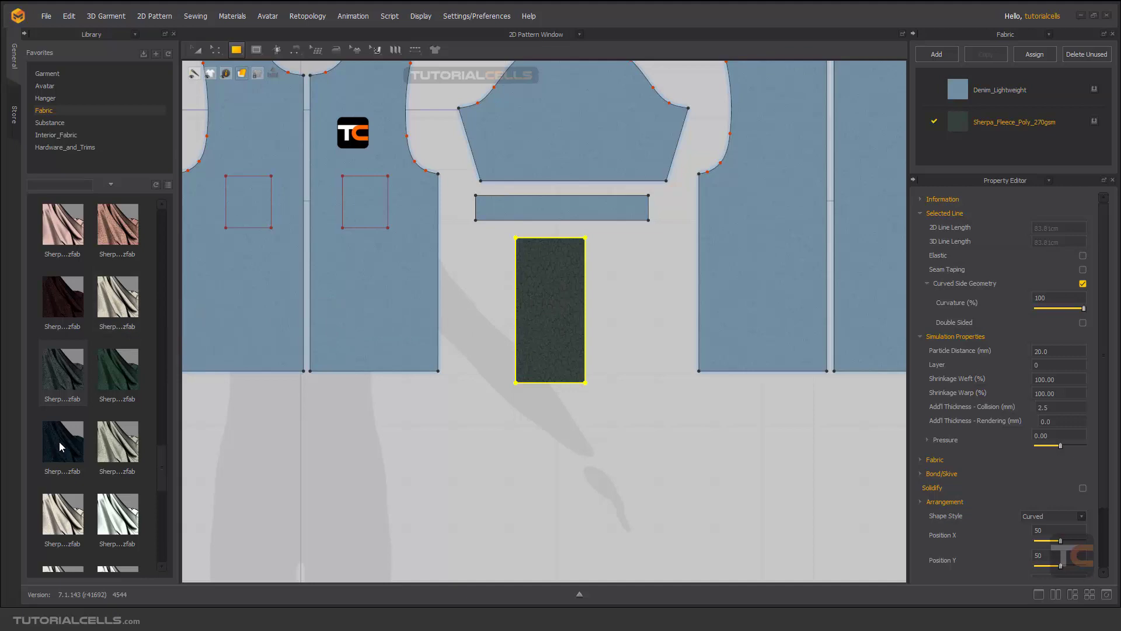
pyautogui.scroll(-3)
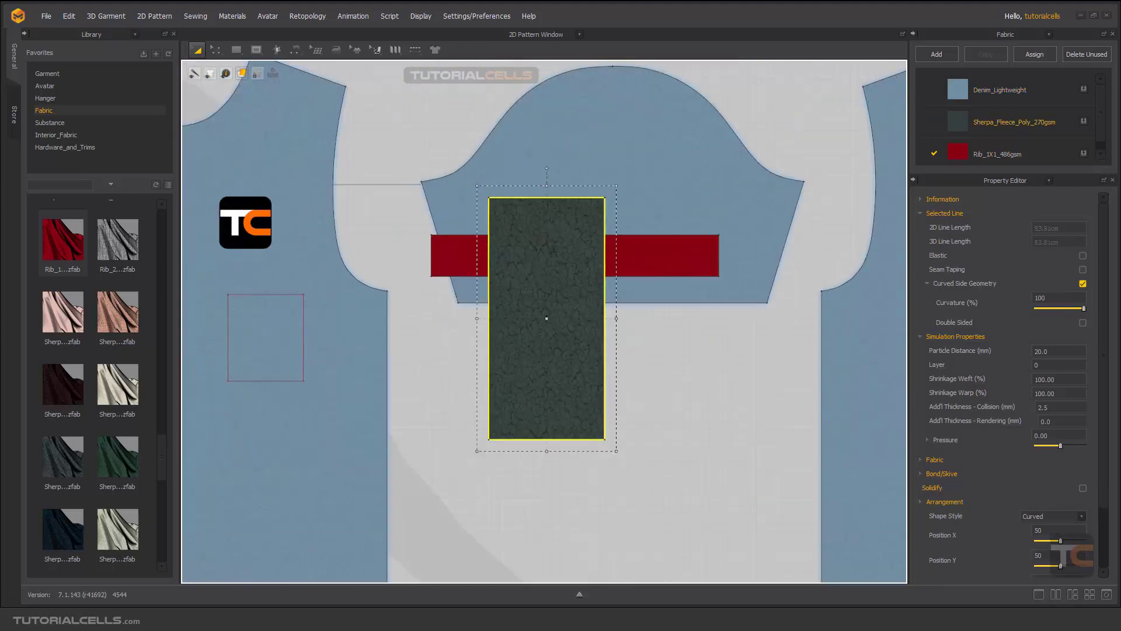
pyautogui.rightClick(545, 323)
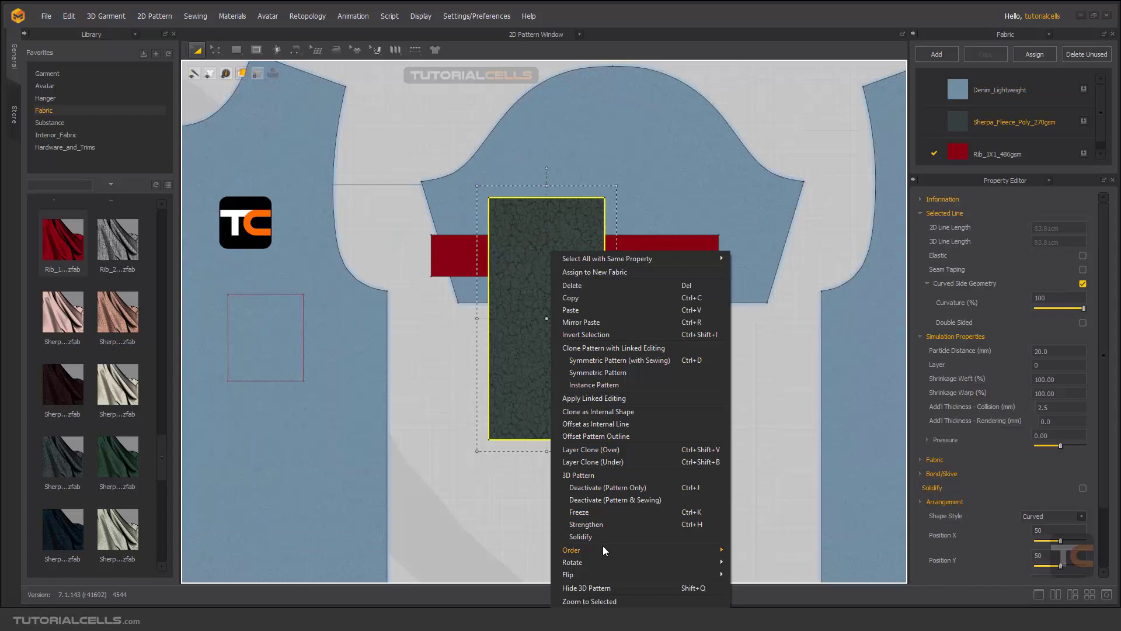
pyautogui.moveTo(571, 549)
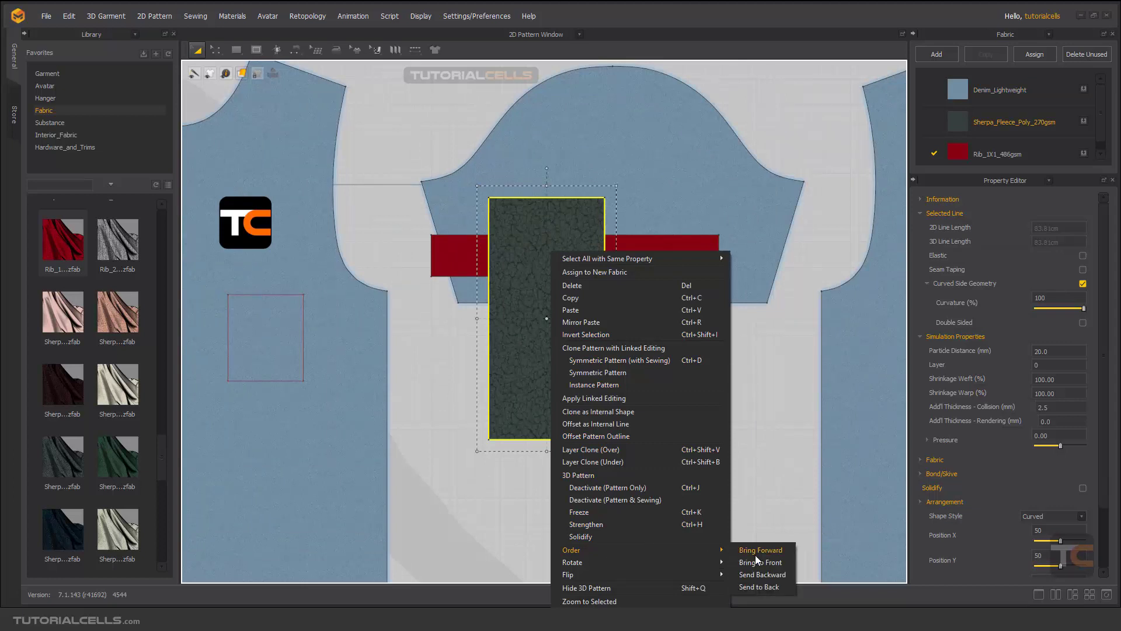
pyautogui.moveTo(751, 586)
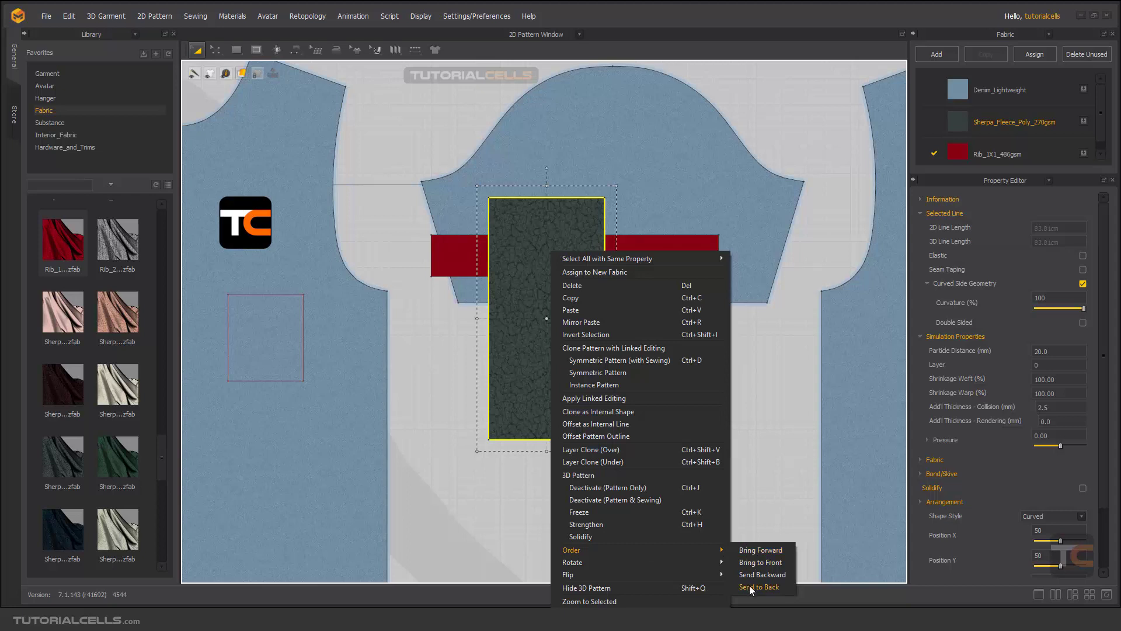
pyautogui.click(760, 586)
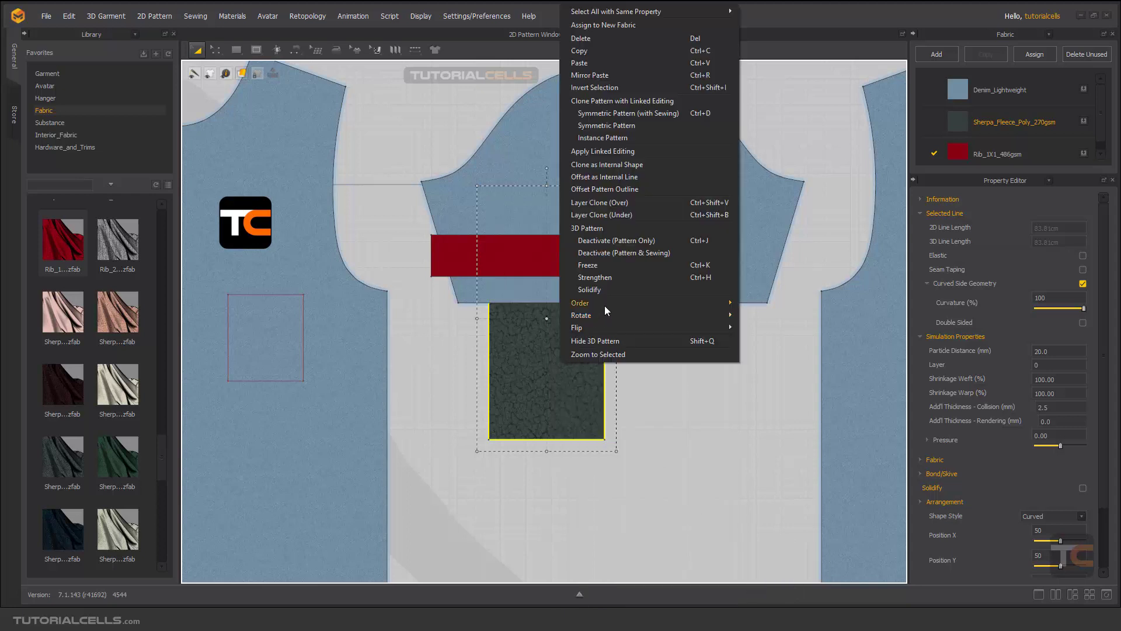
pyautogui.moveTo(581, 303)
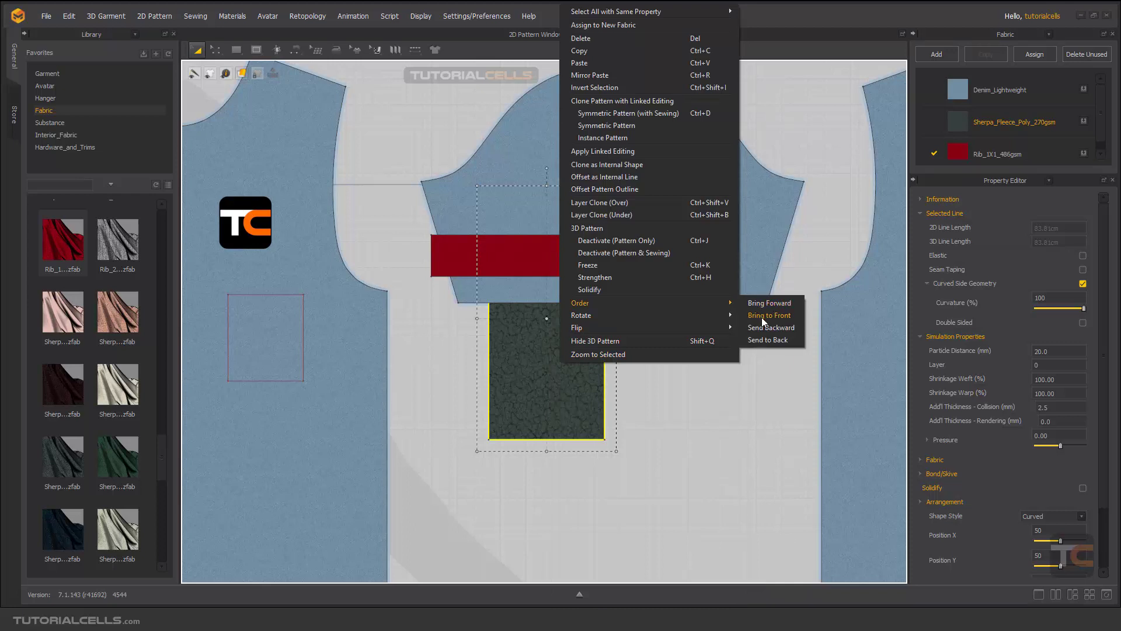
pyautogui.moveTo(769, 302)
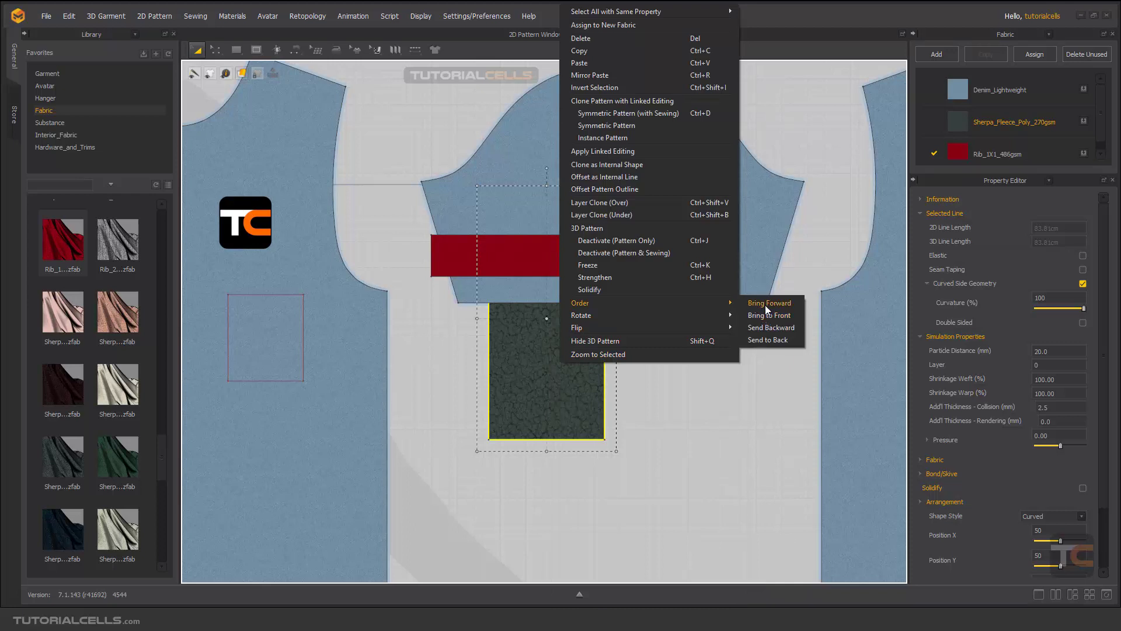
pyautogui.click(769, 303)
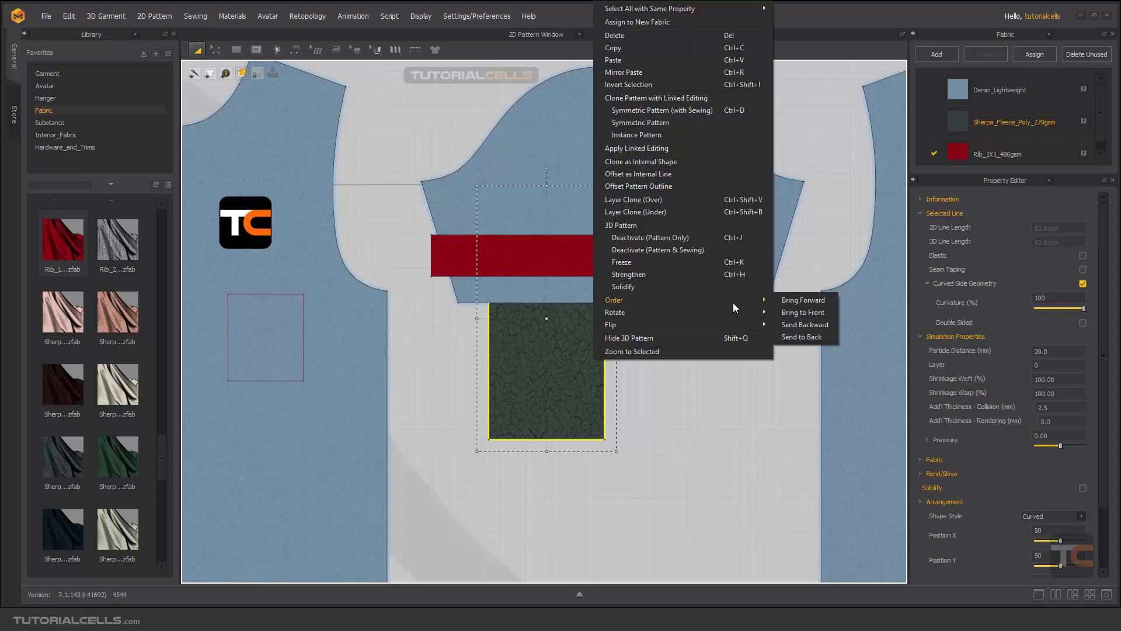
pyautogui.moveTo(801, 307)
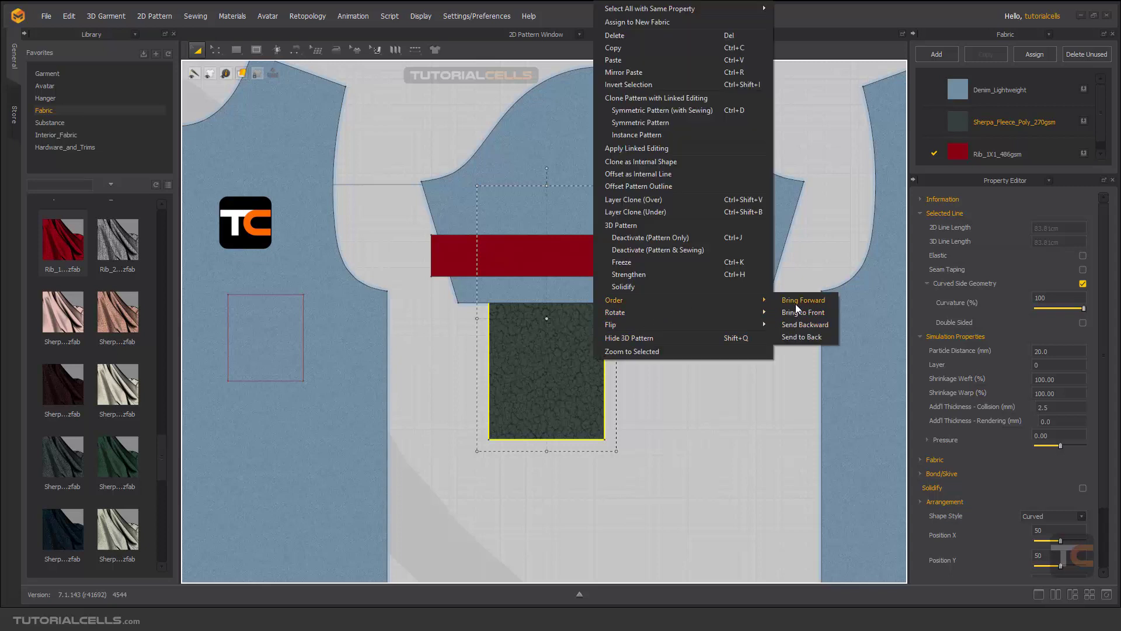
pyautogui.click(803, 312)
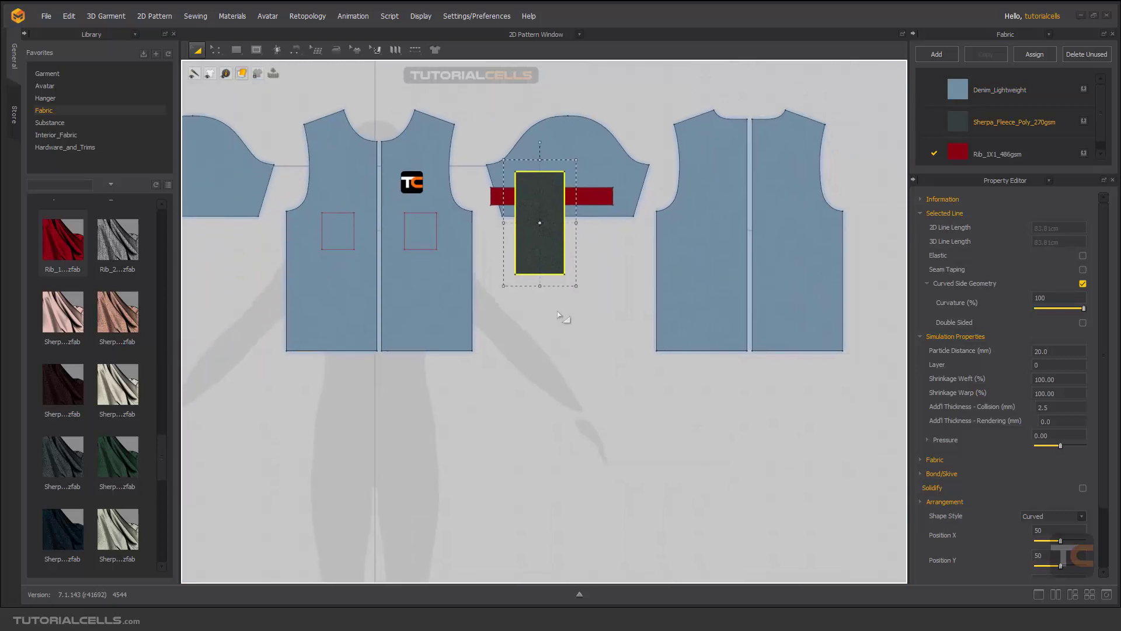
# Outline a free-form four-sided polygon piece below the sleeve with the Polygon tool.
pyautogui.click(277, 49)
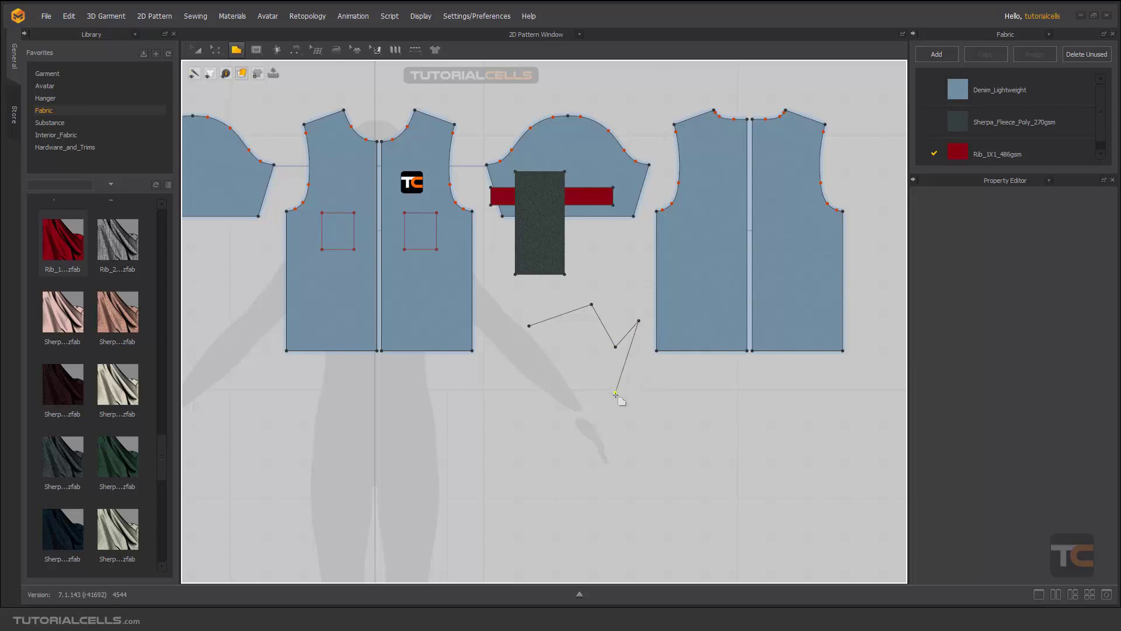
pyautogui.click(616, 393)
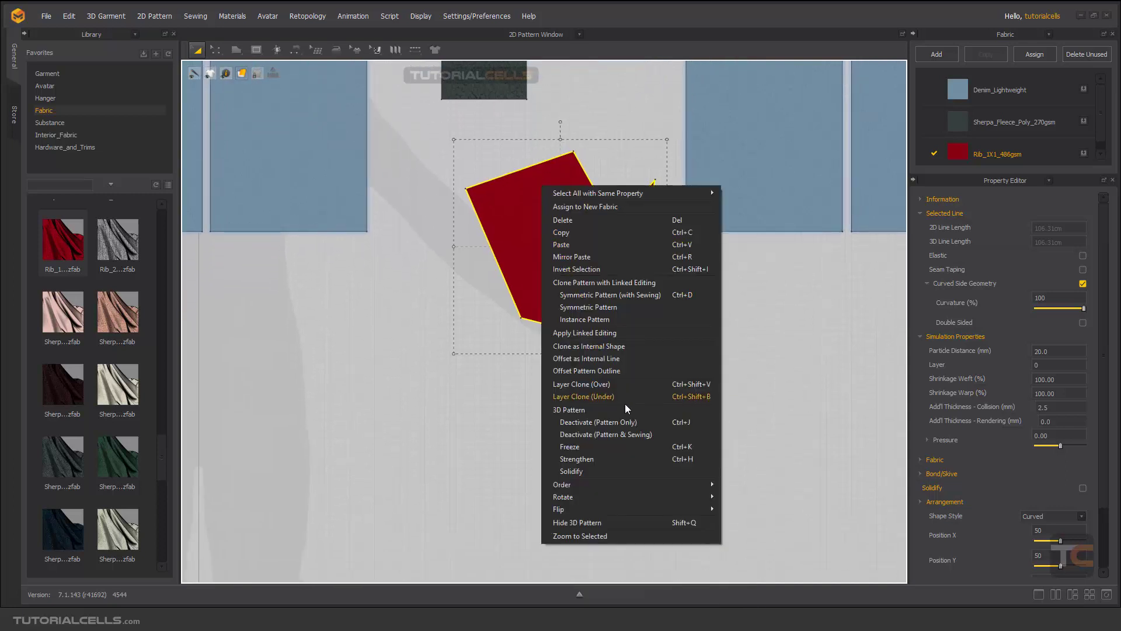
pyautogui.moveTo(563, 496)
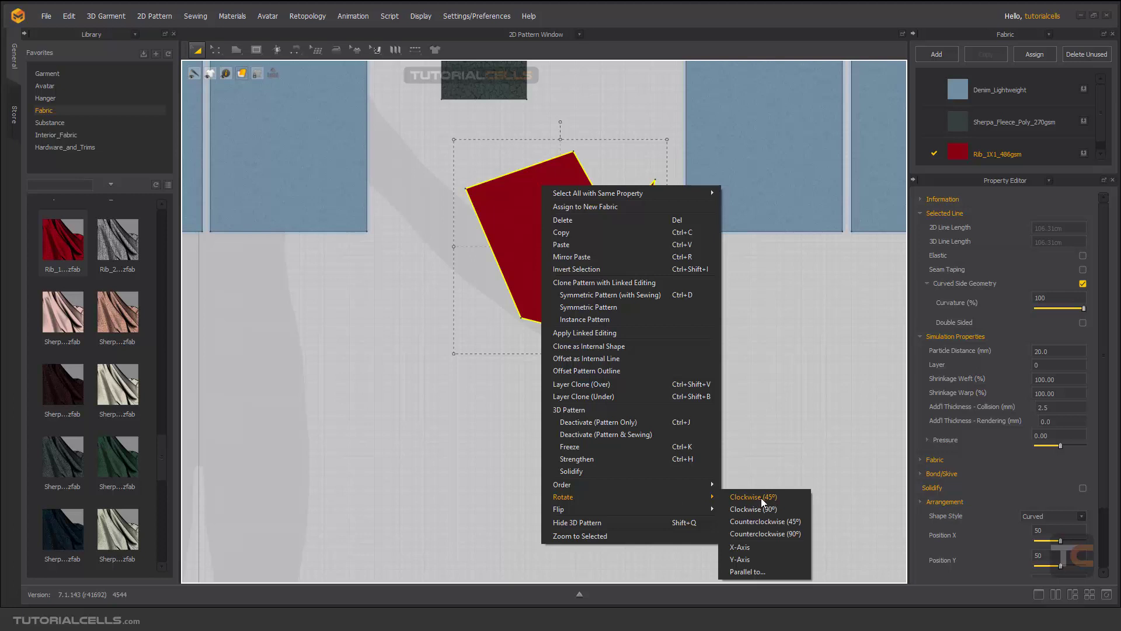
pyautogui.moveTo(768, 502)
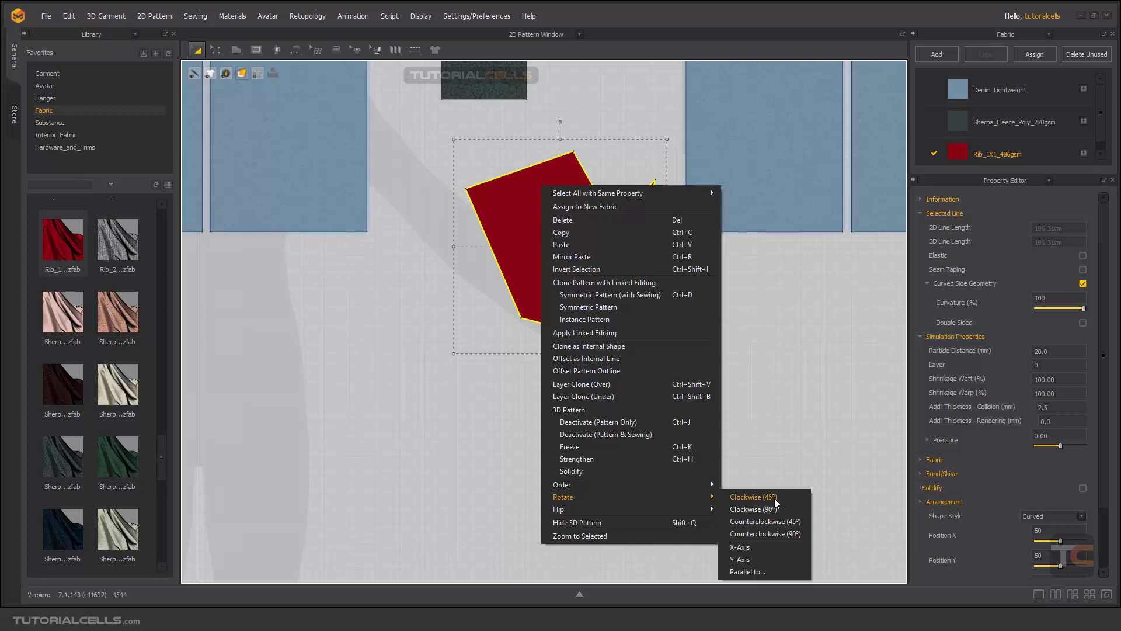
pyautogui.moveTo(765, 521)
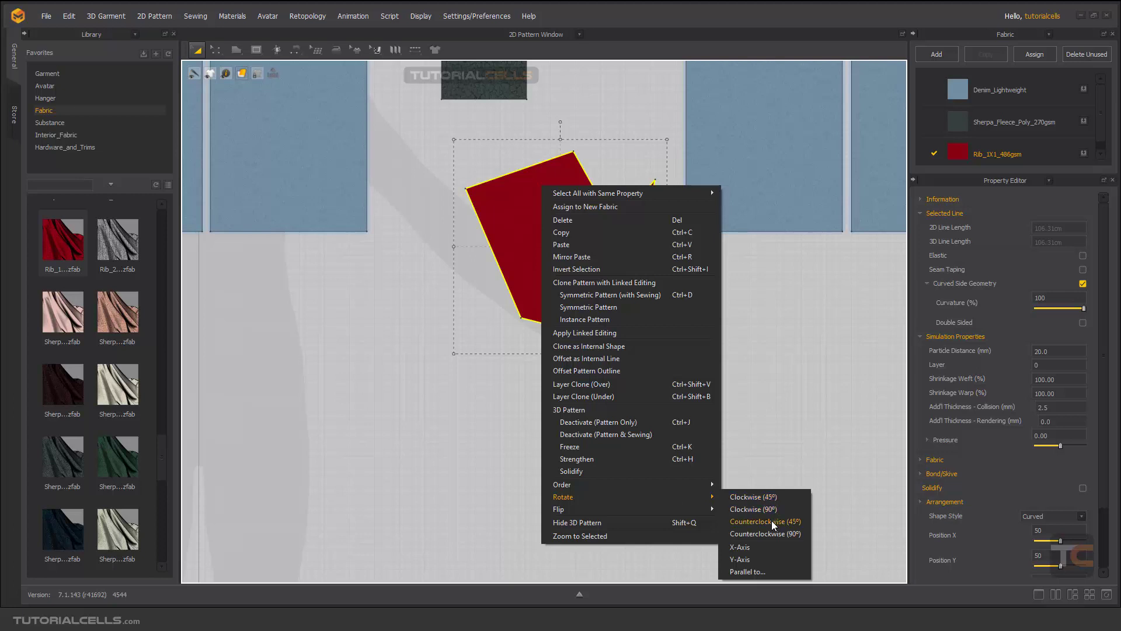
# Rotate the red polygon 45 degrees counterclockwise and flip it horizontally.
pyautogui.click(765, 520)
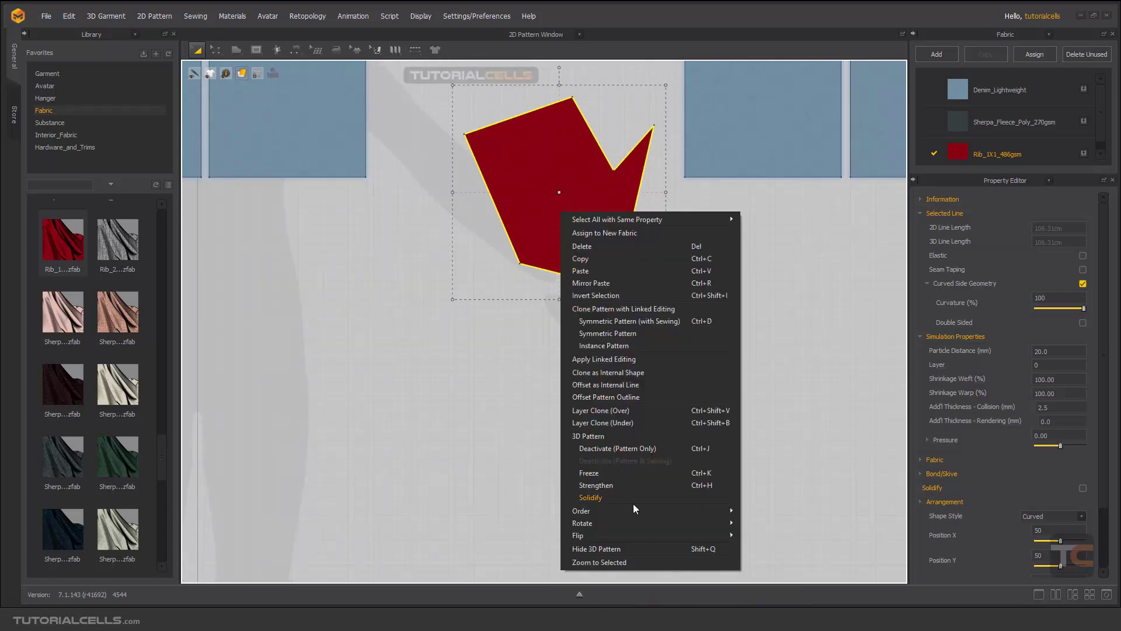
pyautogui.moveTo(581, 523)
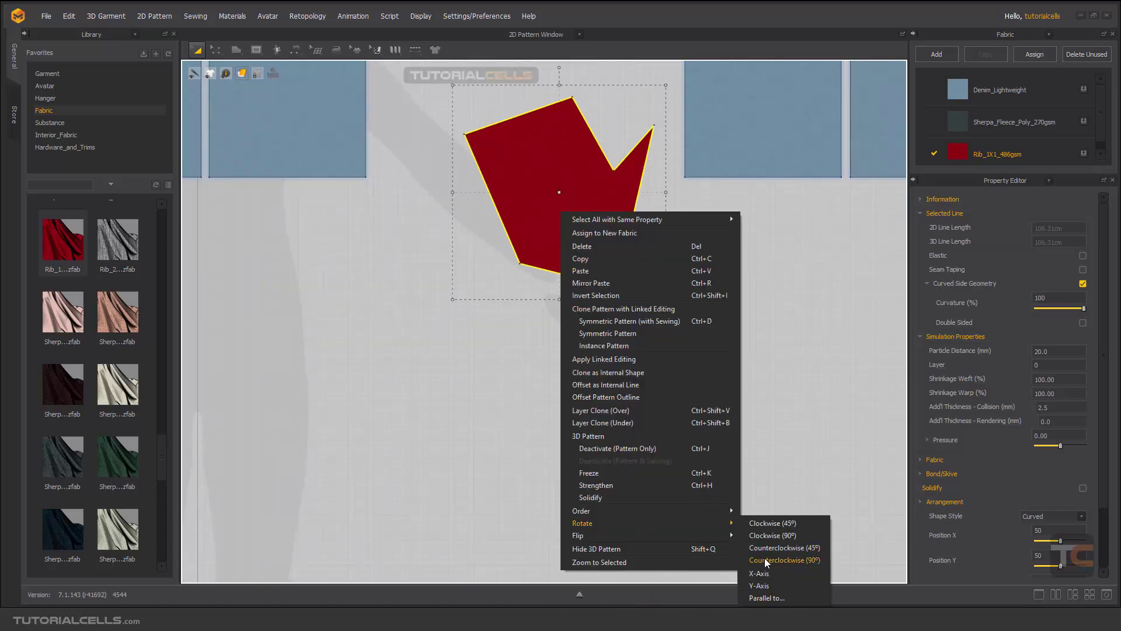
pyautogui.moveTo(578, 535)
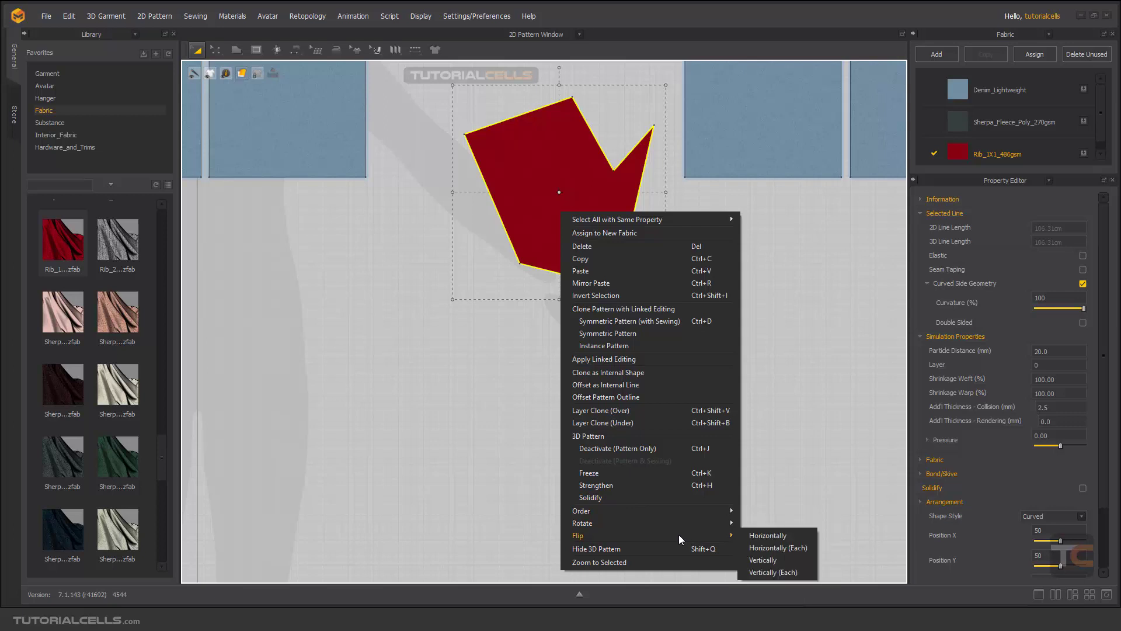
pyautogui.moveTo(778, 547)
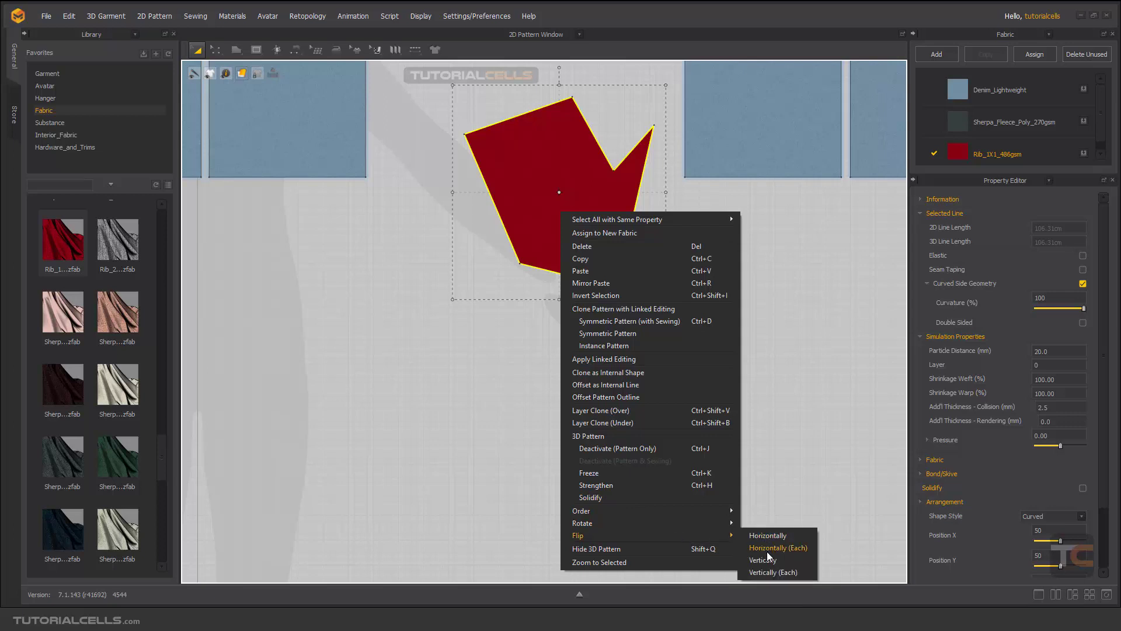
pyautogui.click(761, 560)
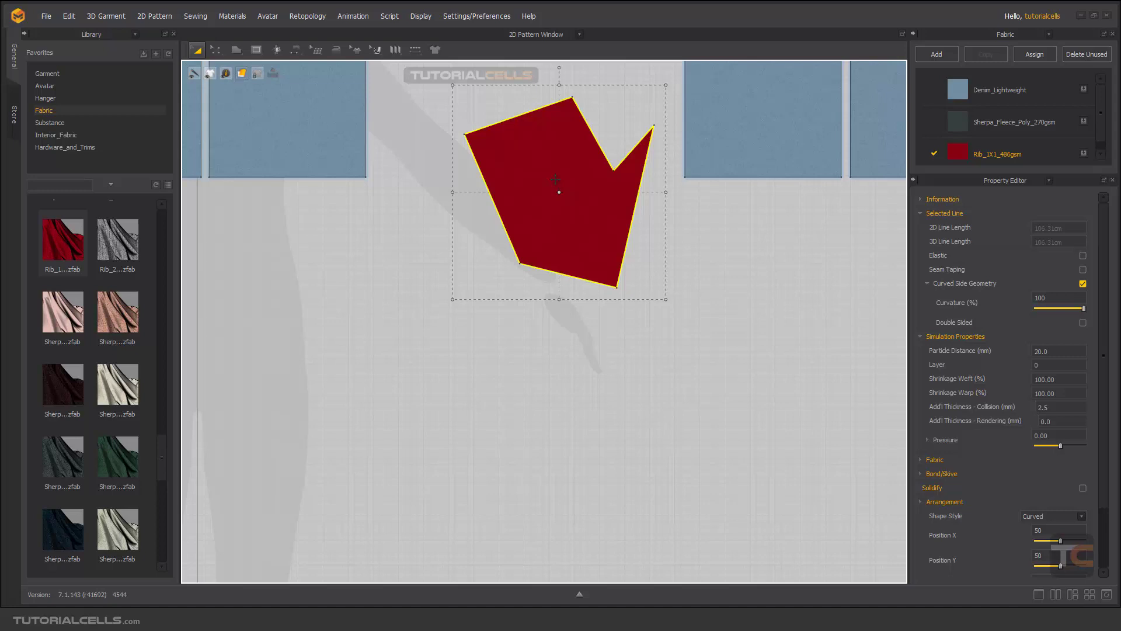
# Turn the red polygon over about its X axis from its context menu.
pyautogui.rightClick(558, 189)
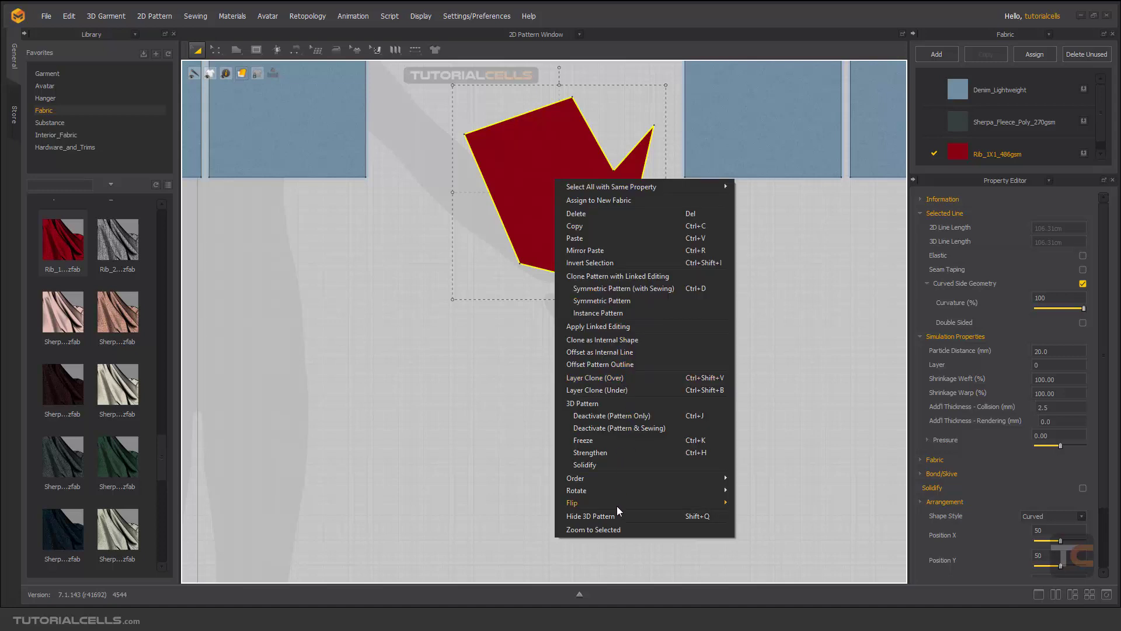
pyautogui.moveTo(572, 503)
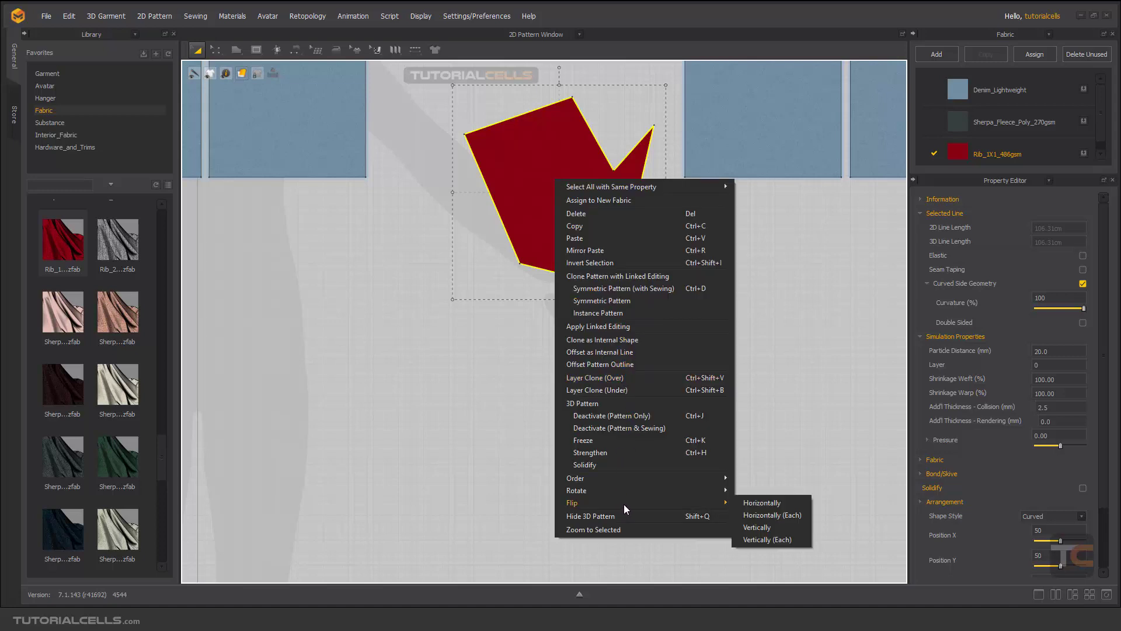
pyautogui.moveTo(576, 489)
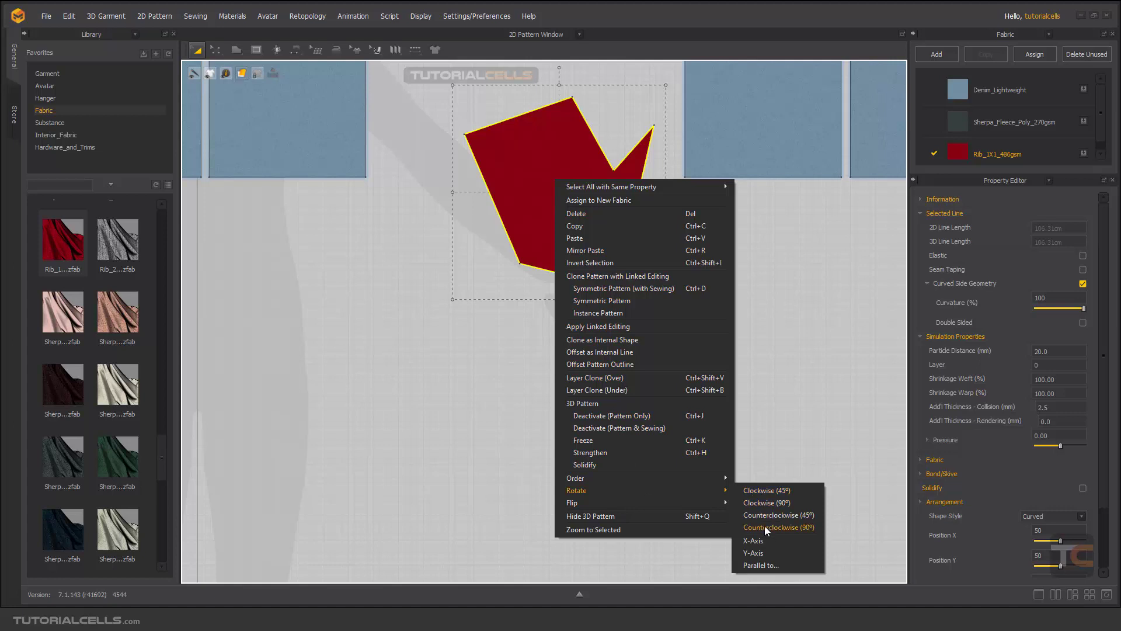
pyautogui.moveTo(753, 540)
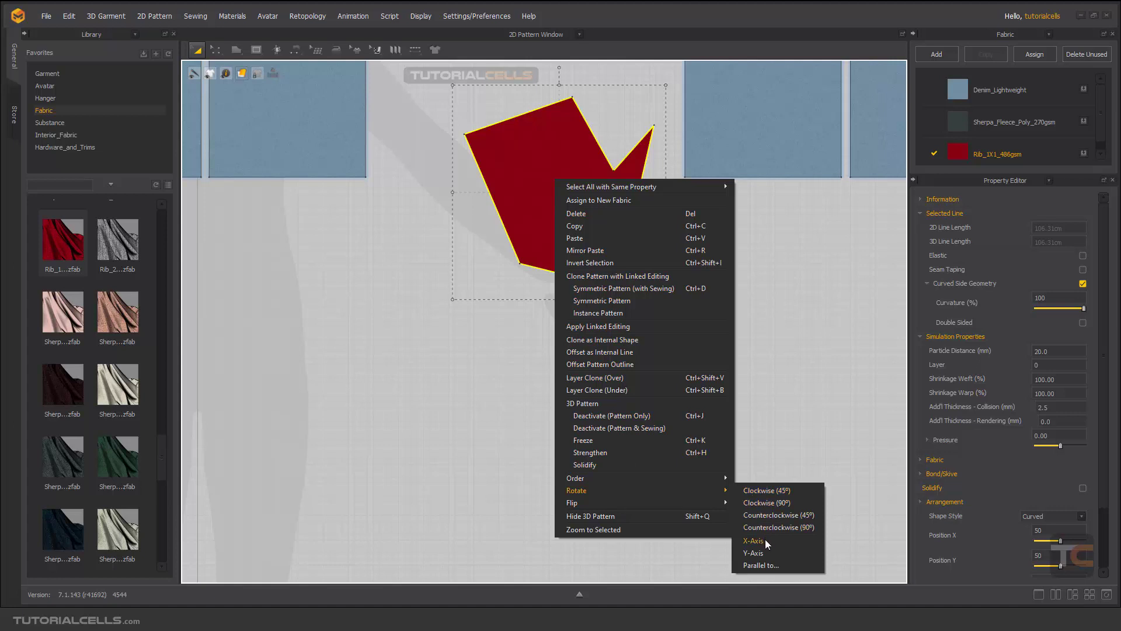
pyautogui.click(751, 540)
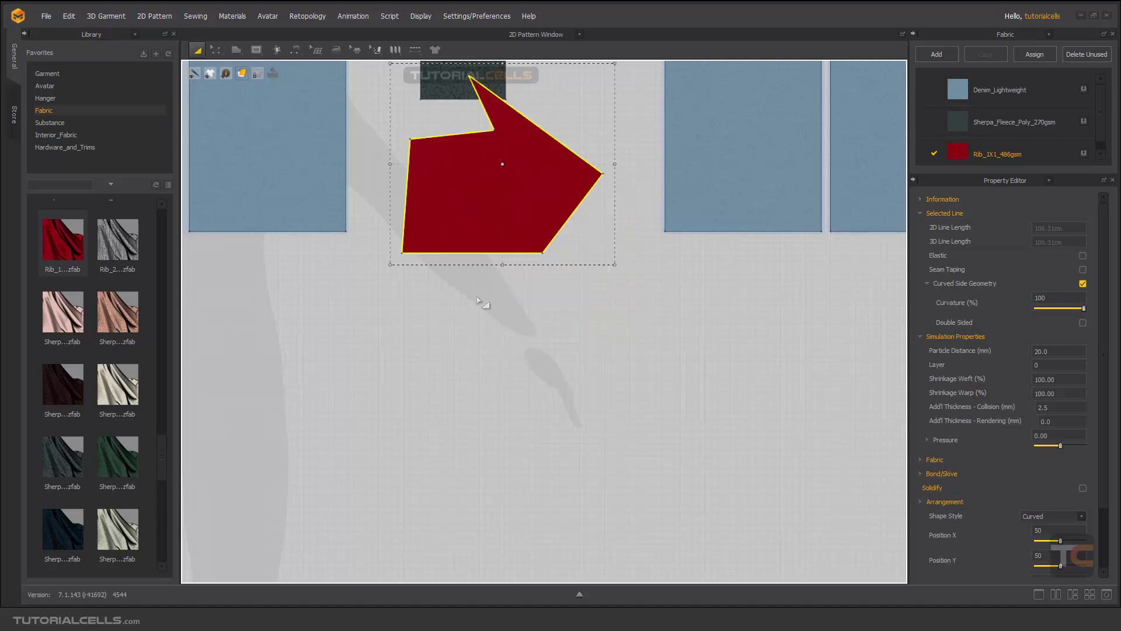
# Turn the red polygon over about its Y axis from its context menu.
pyautogui.rightClick(502, 163)
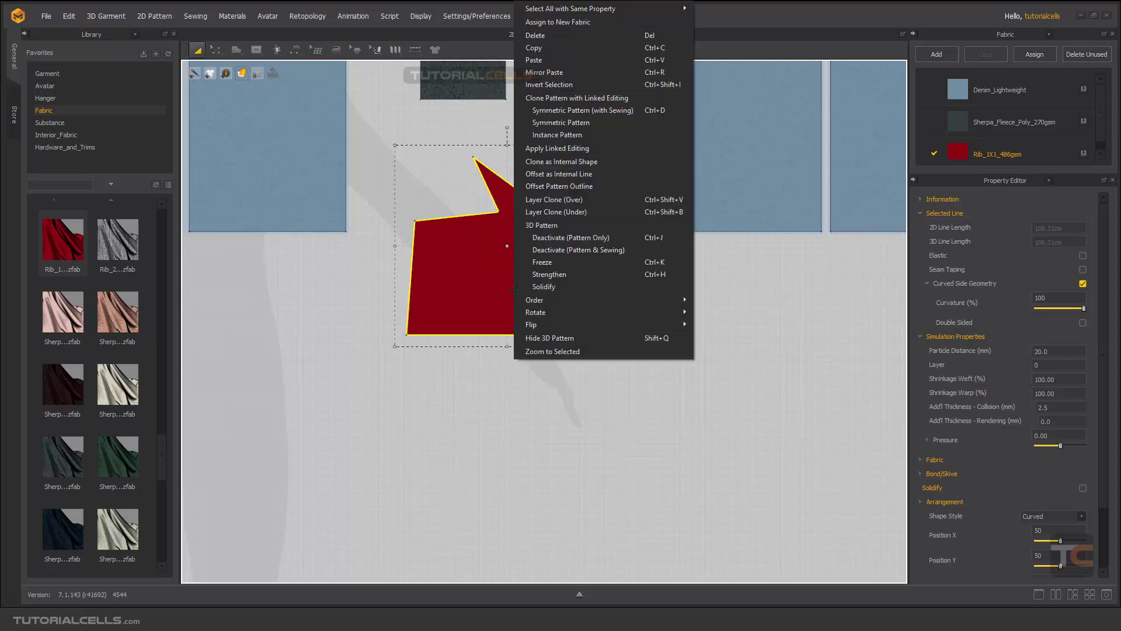
pyautogui.moveTo(534, 311)
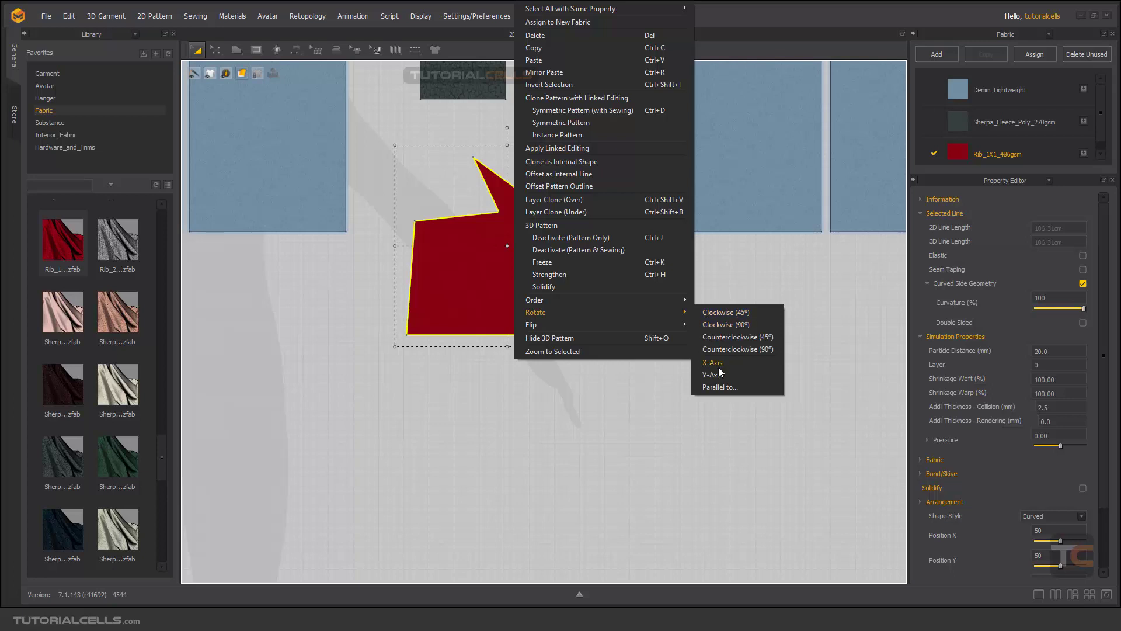
pyautogui.click(711, 374)
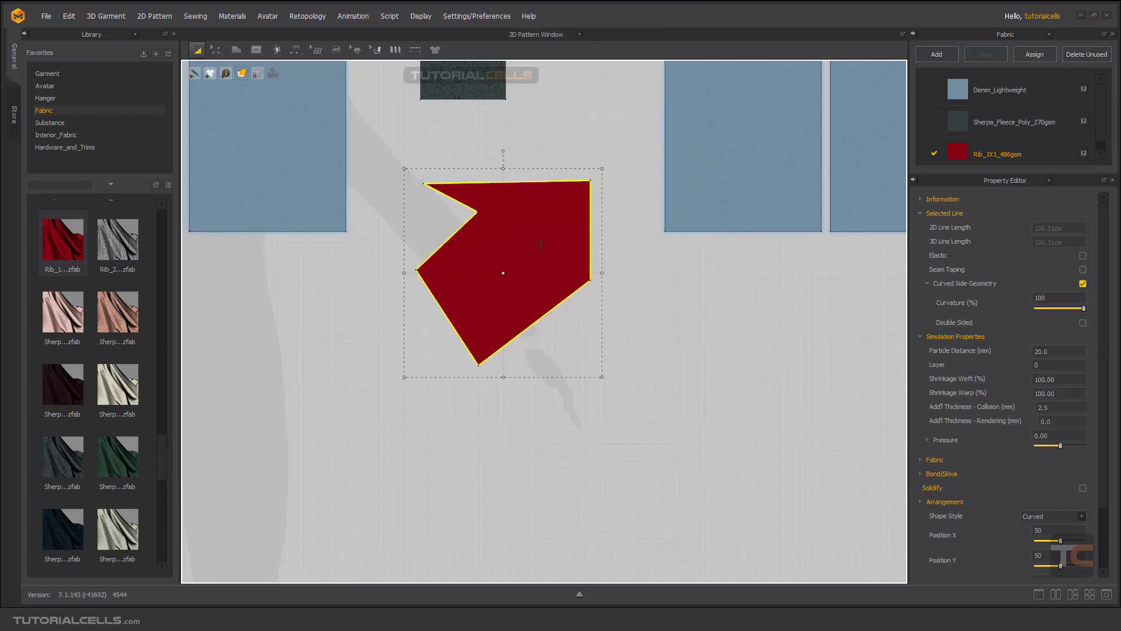
pyautogui.rightClick(541, 244)
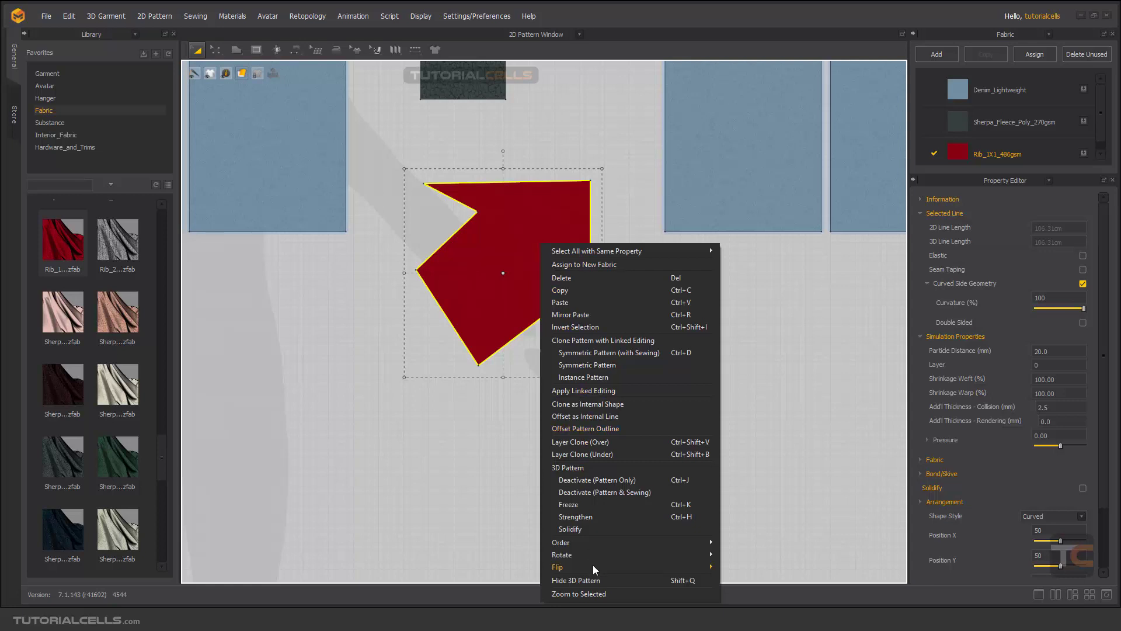
pyautogui.click(578, 593)
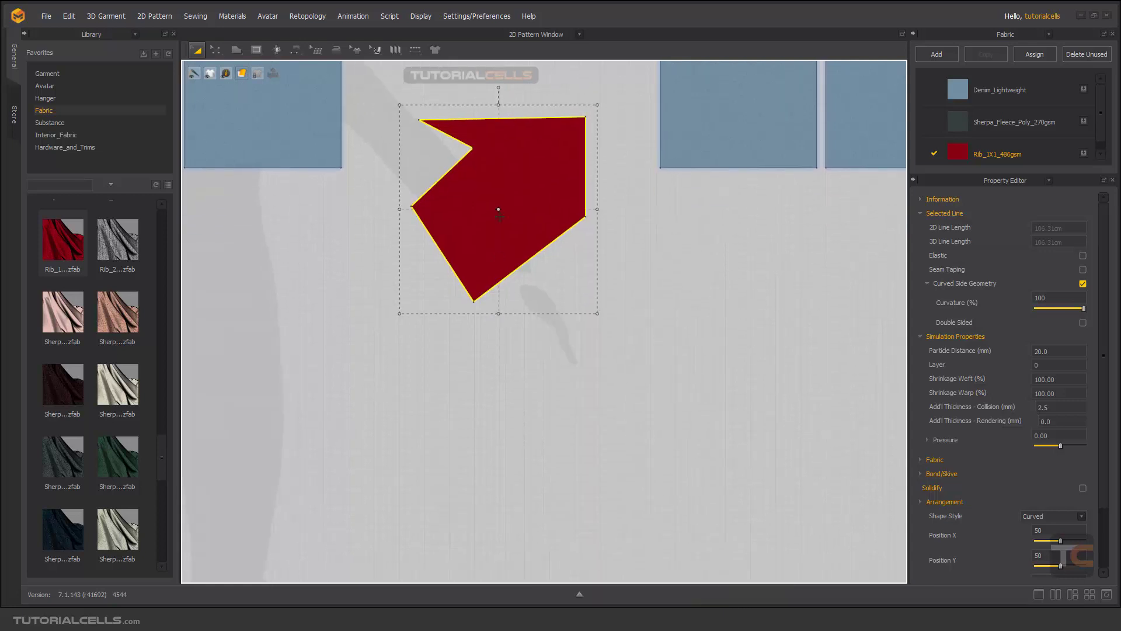
# Rotate the red polygon a further 45 degrees clockwise and reopen its actions.
pyautogui.rightClick(499, 209)
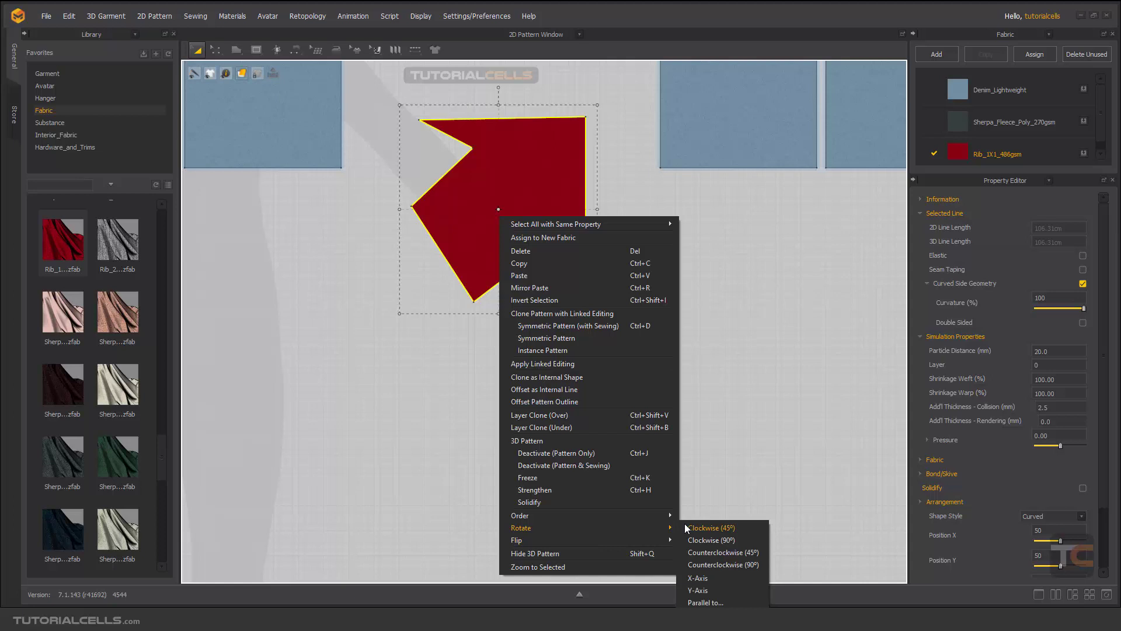
pyautogui.click(710, 527)
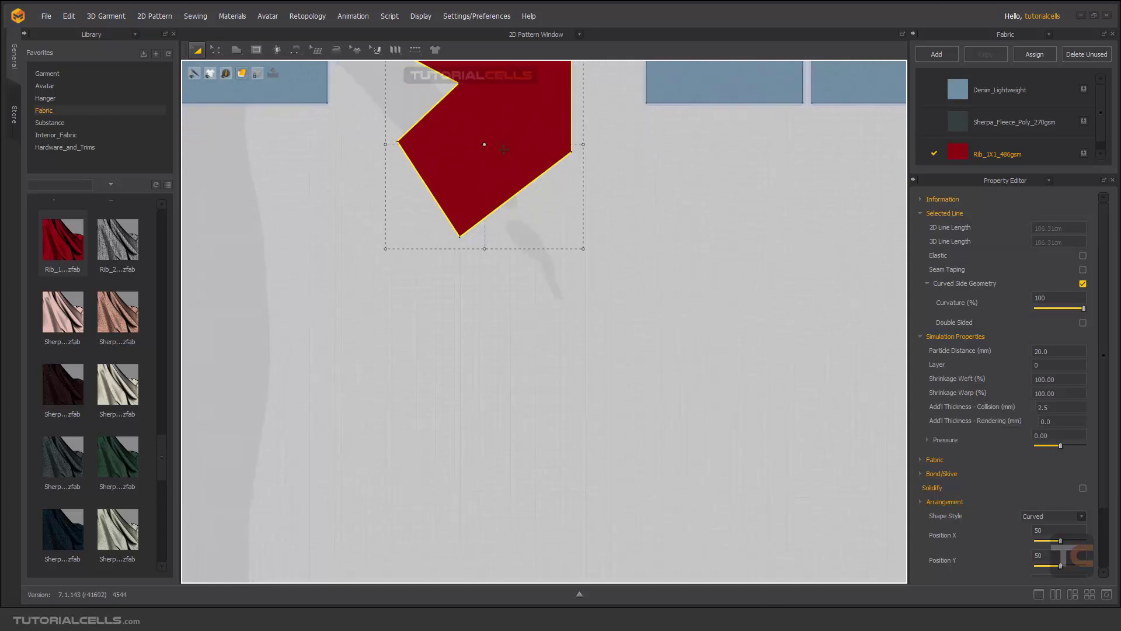
pyautogui.rightClick(505, 143)
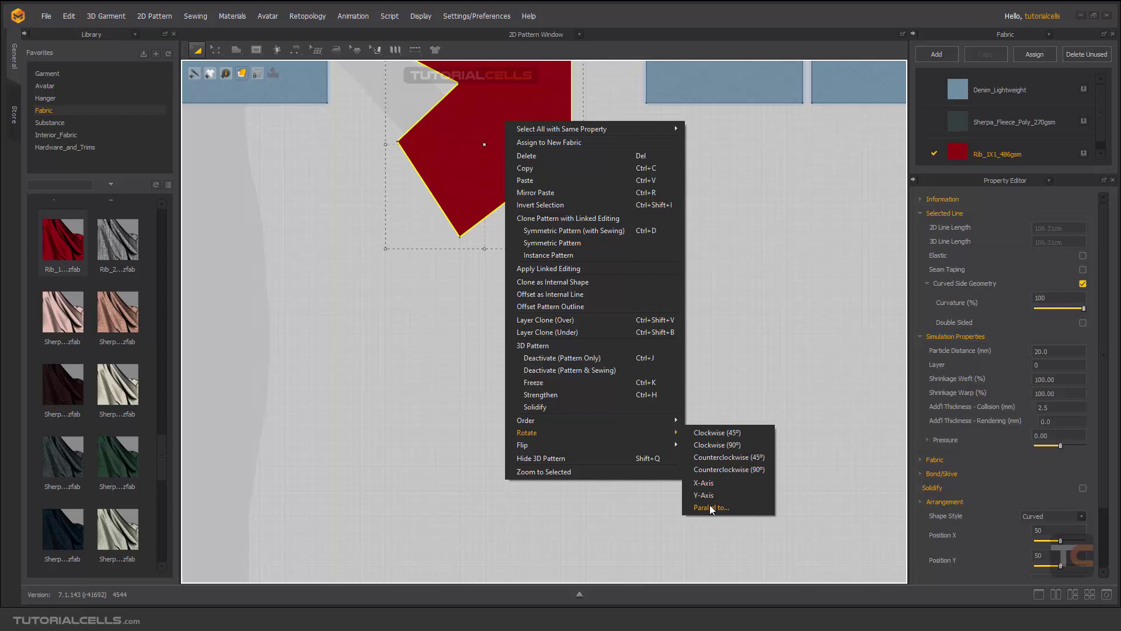
# Rotate the red arrow piece parallel to the sleeve's bottom edge via Parallel to.
pyautogui.click(709, 508)
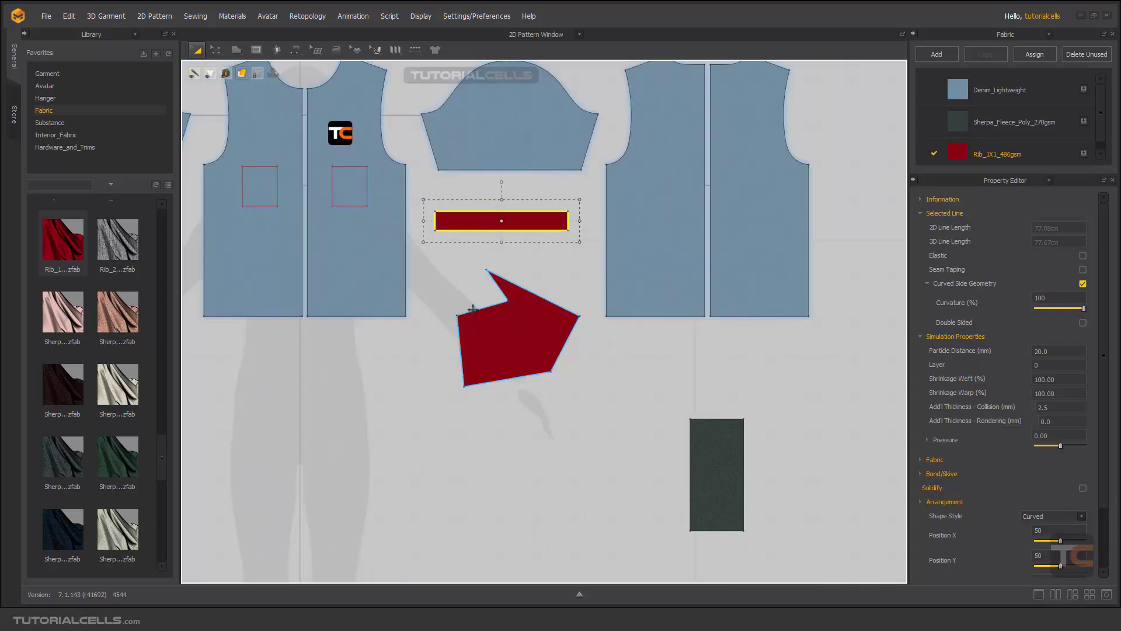
pyautogui.rightClick(519, 336)
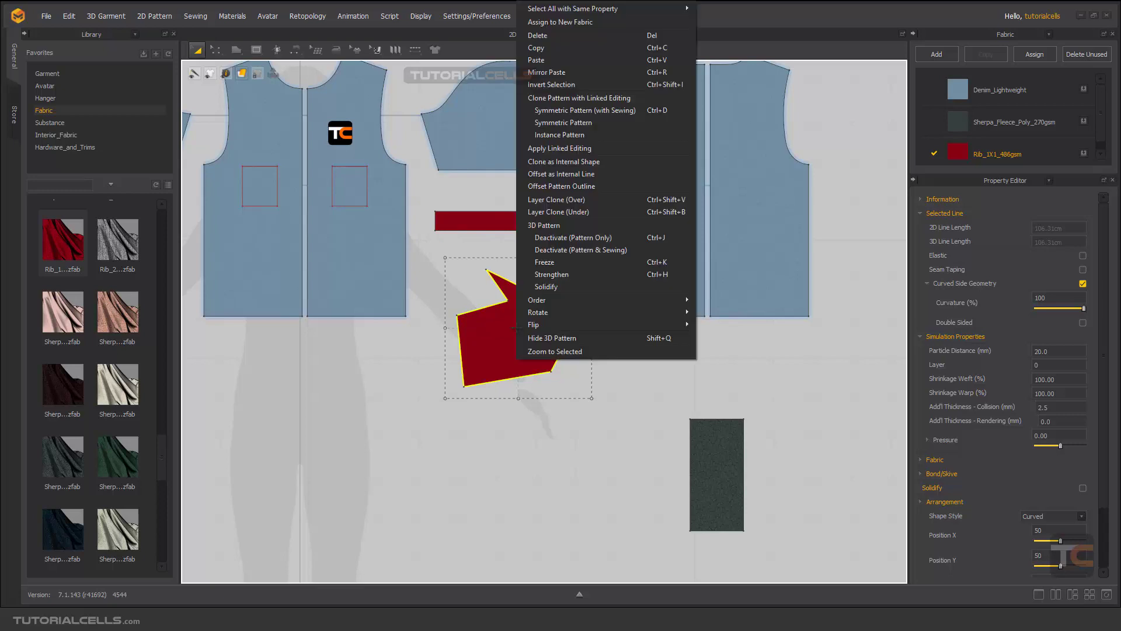
pyautogui.moveTo(534, 324)
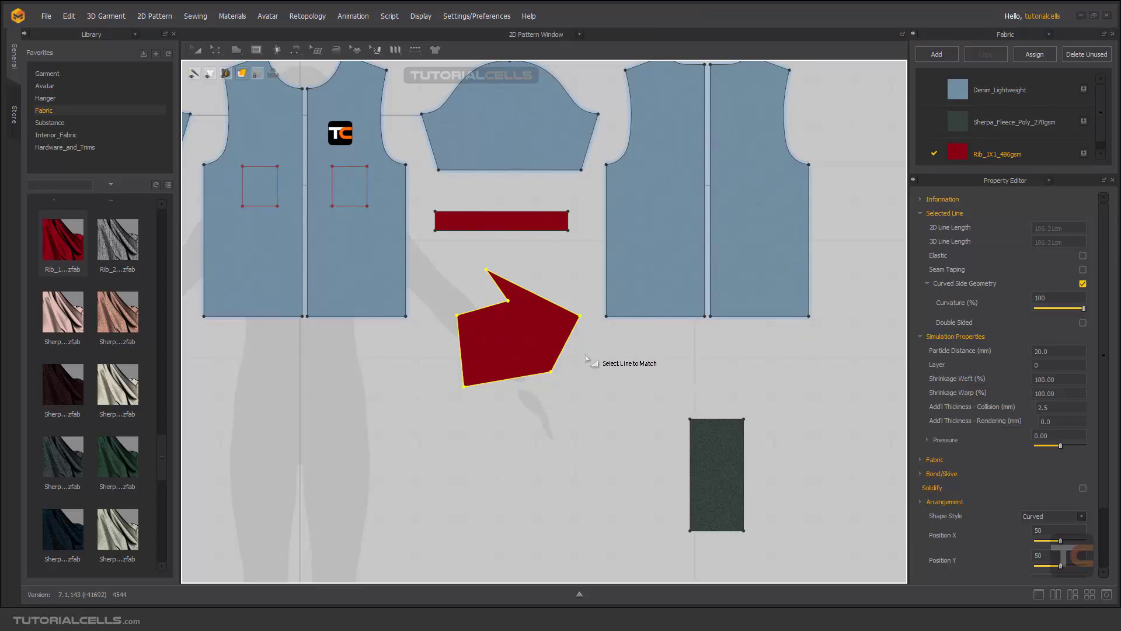
pyautogui.moveTo(599, 363)
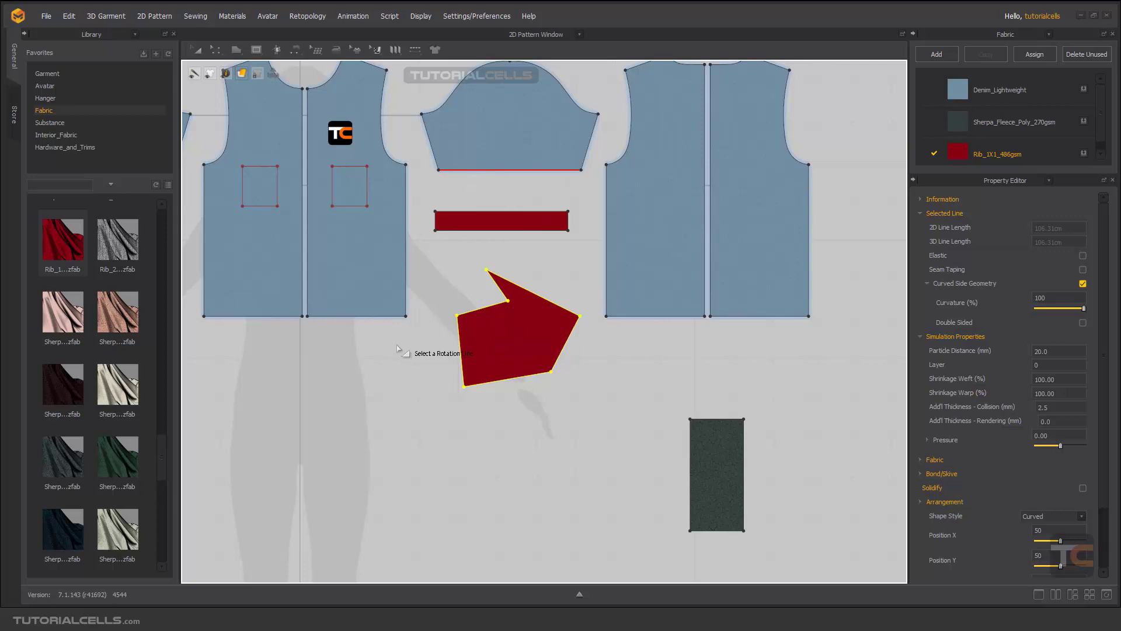
pyautogui.moveTo(368, 365)
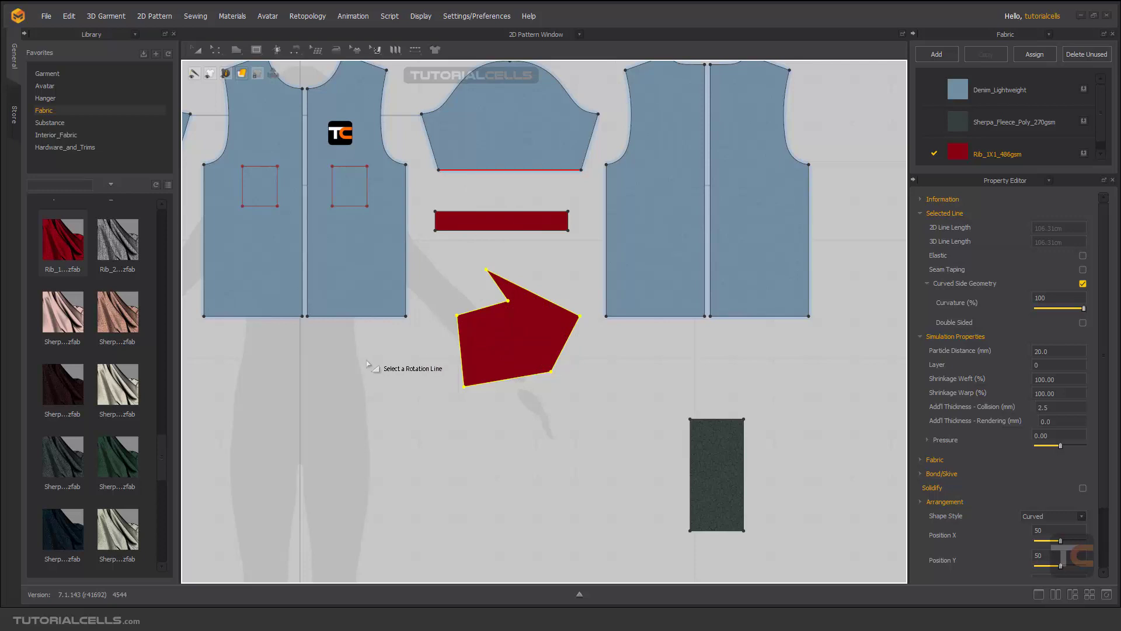
pyautogui.moveTo(488, 195)
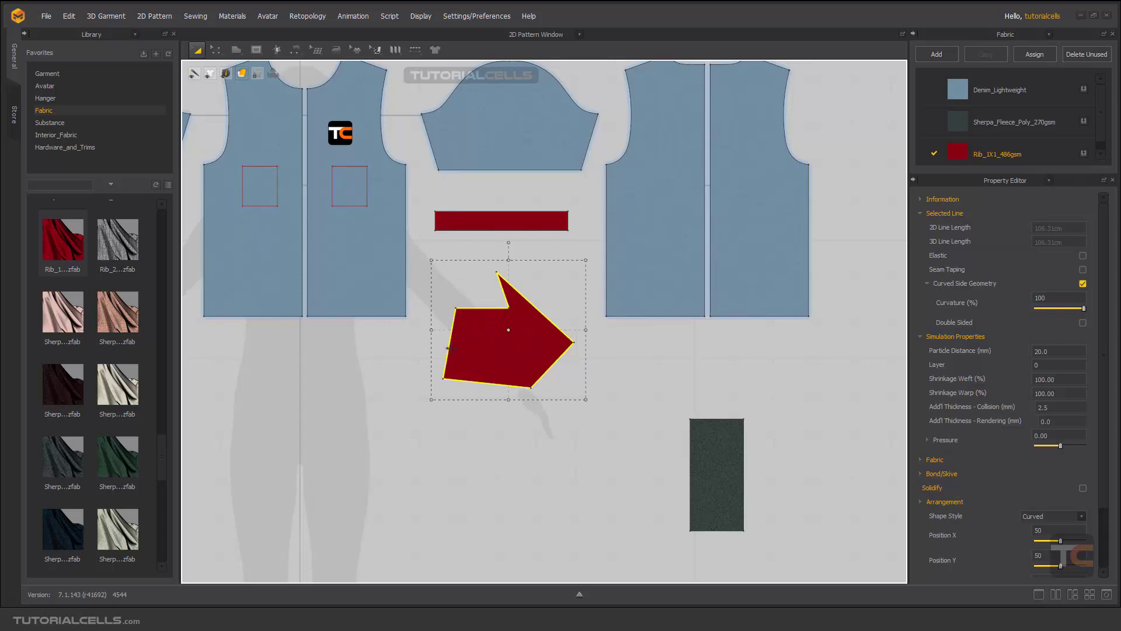
pyautogui.click(449, 171)
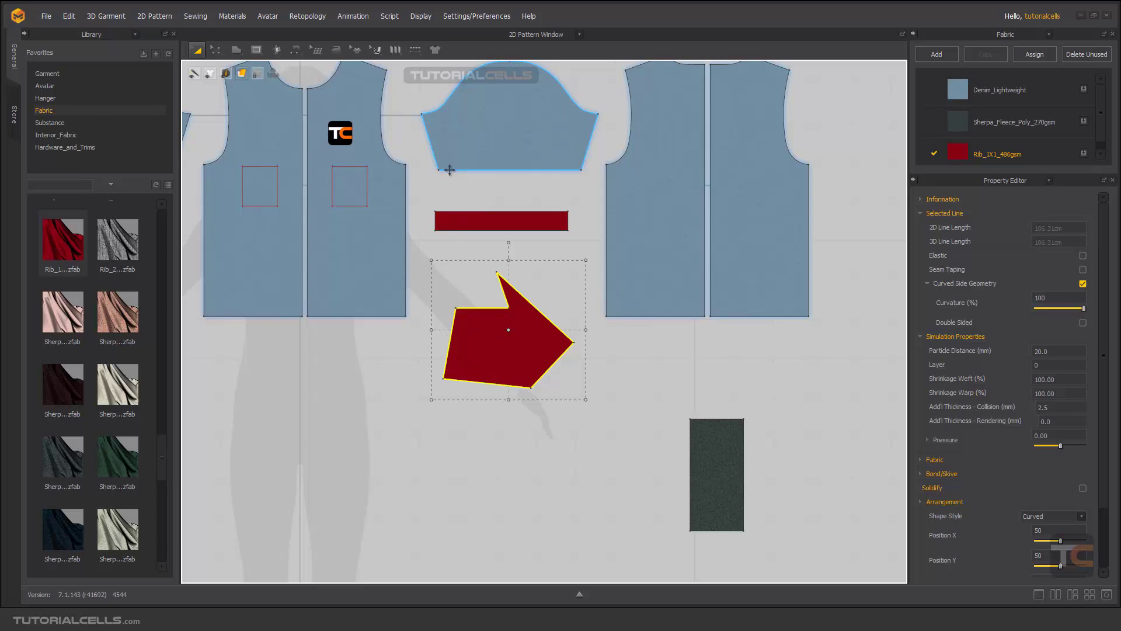
pyautogui.moveTo(562, 170)
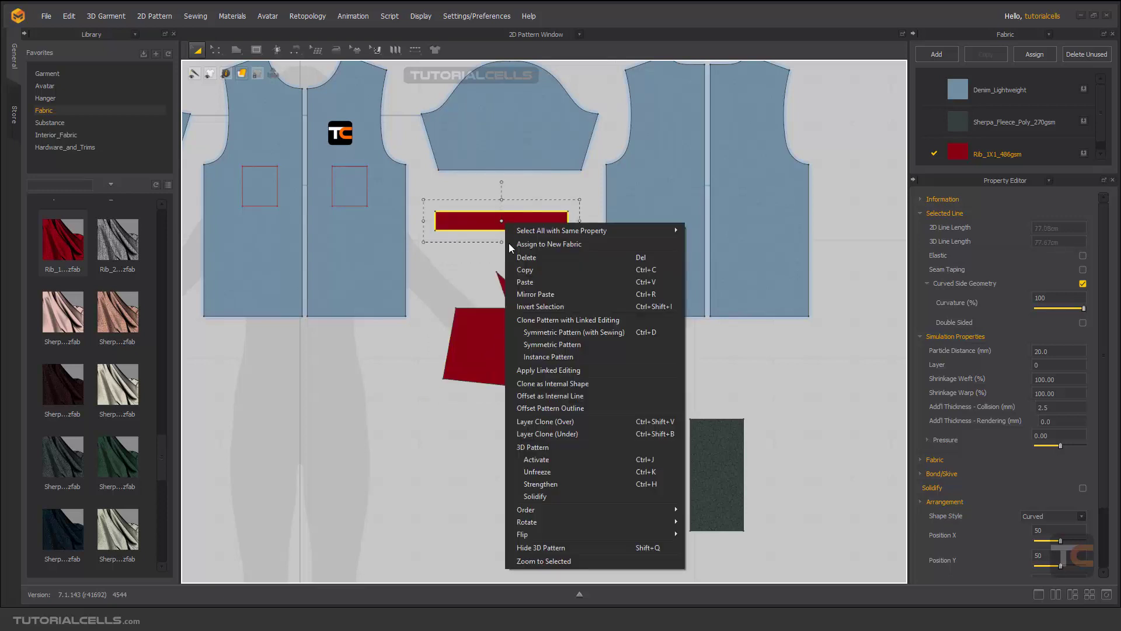
pyautogui.moveTo(526, 509)
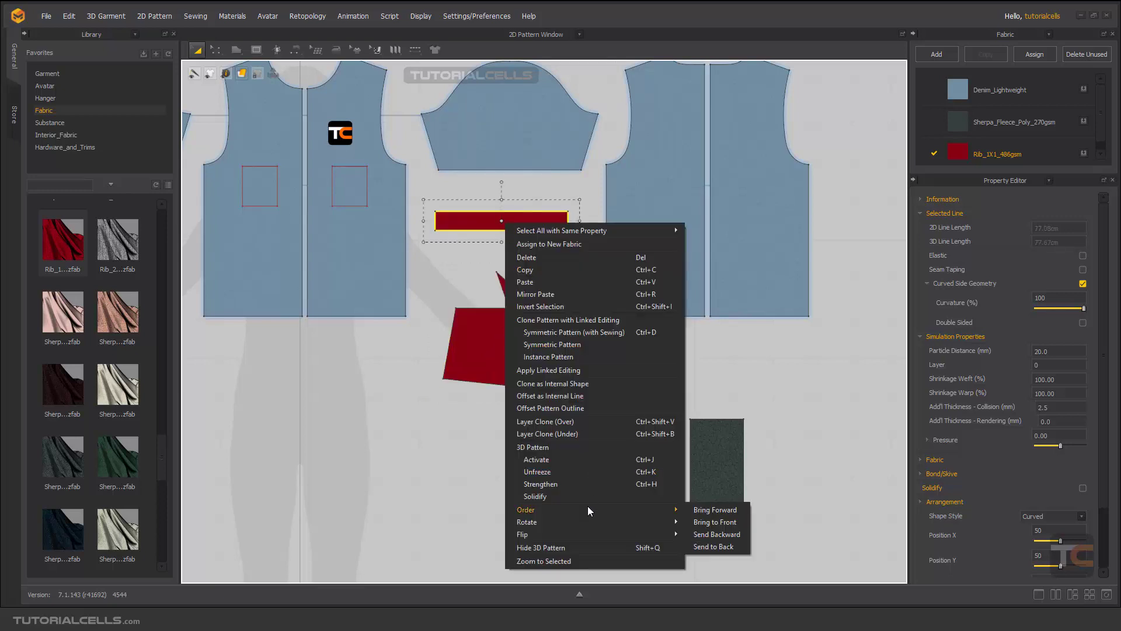
pyautogui.moveTo(527, 521)
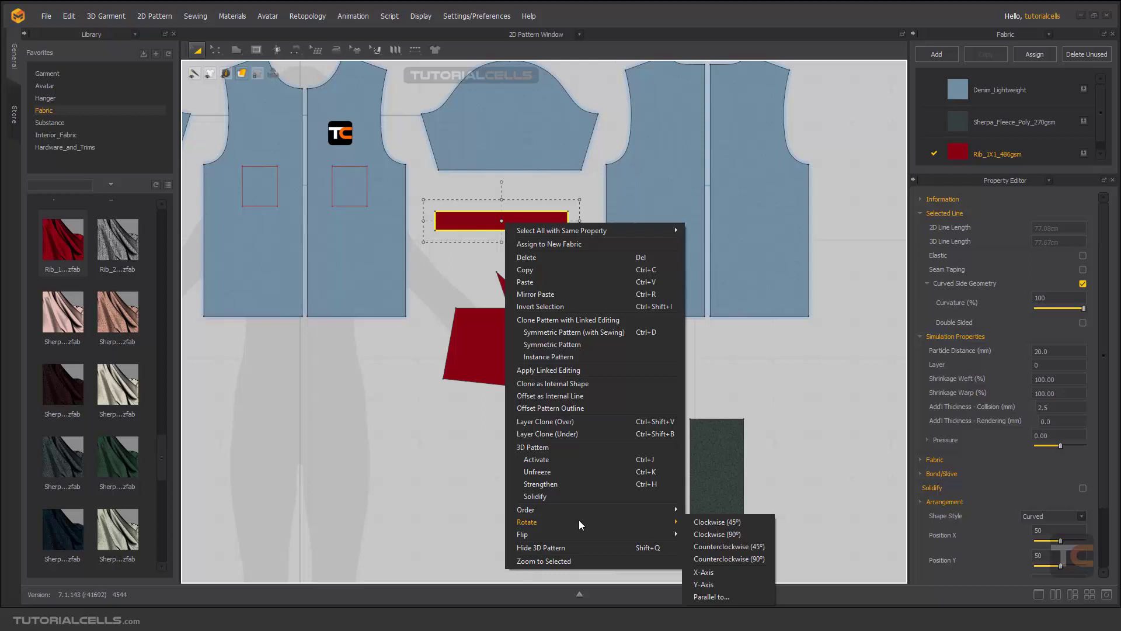
pyautogui.moveTo(457, 416)
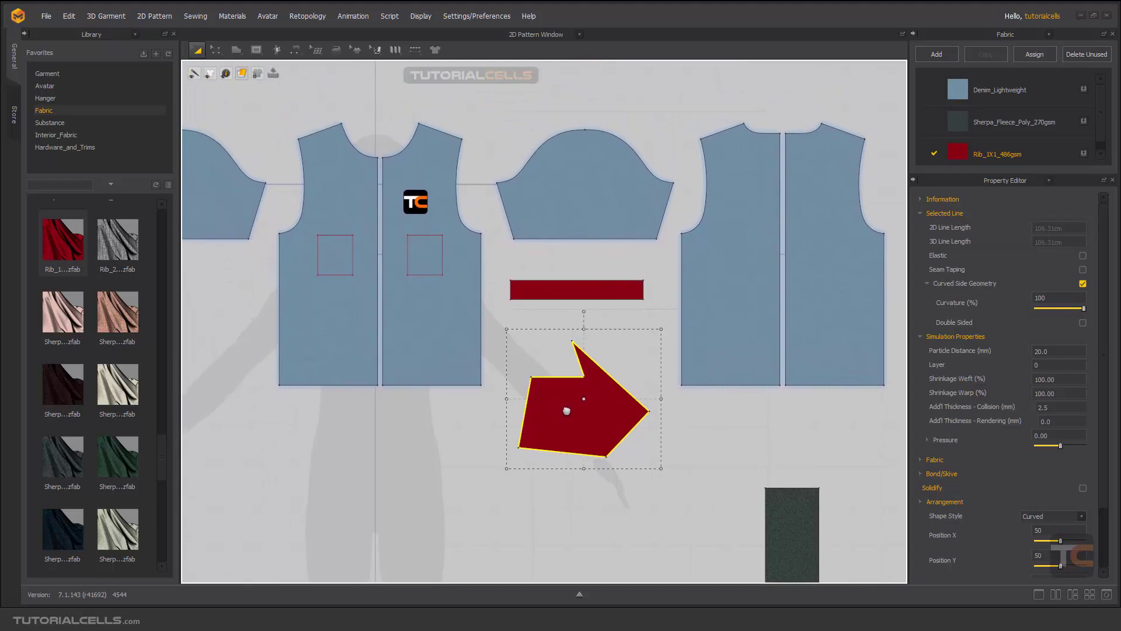
pyautogui.moveTo(425, 529)
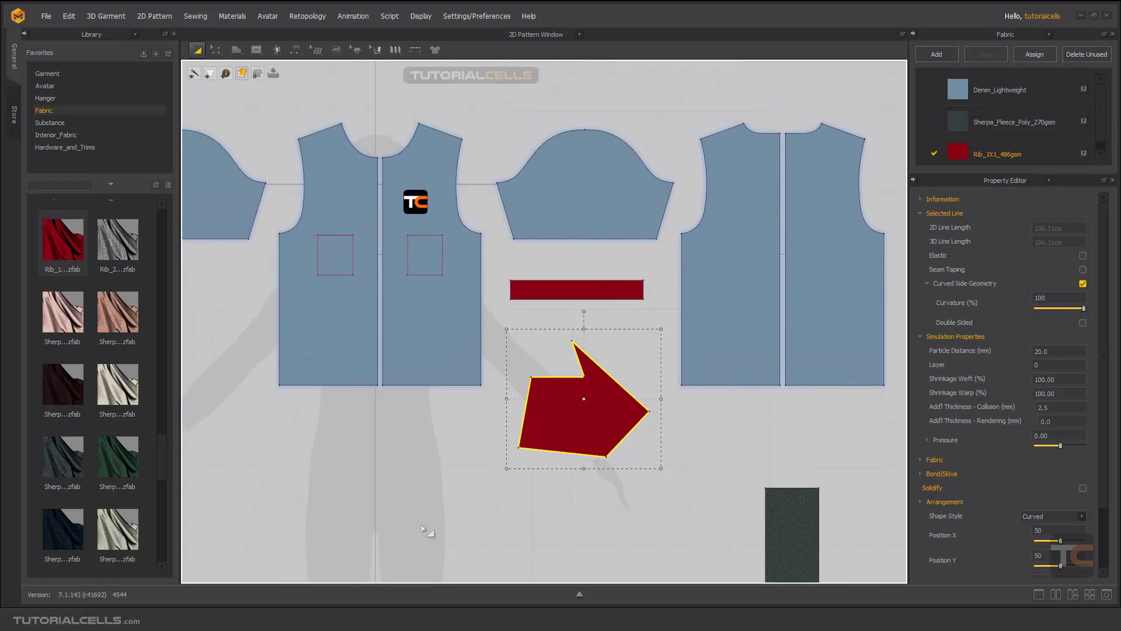